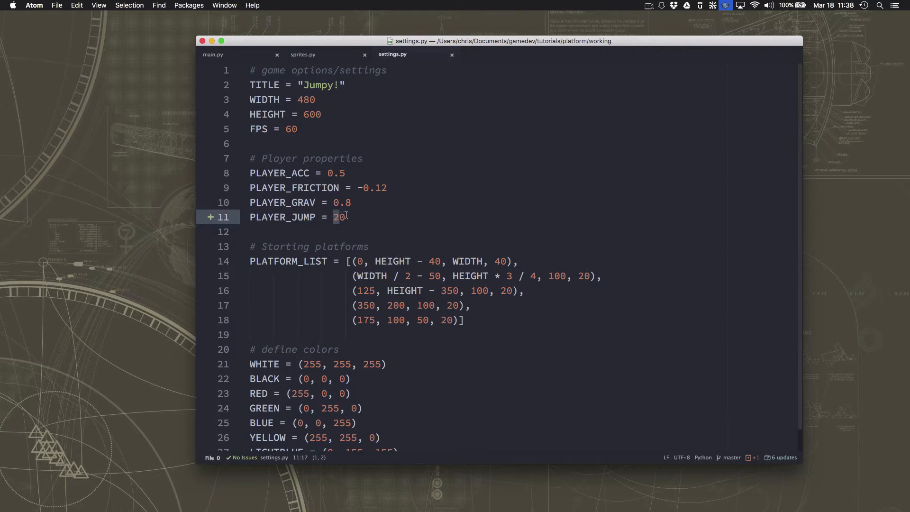
Review PLAYER_JUMP = 20 in settings.py and its -PLAYER_JUMP use in sprites.py's jump method.
double_click(339, 216)
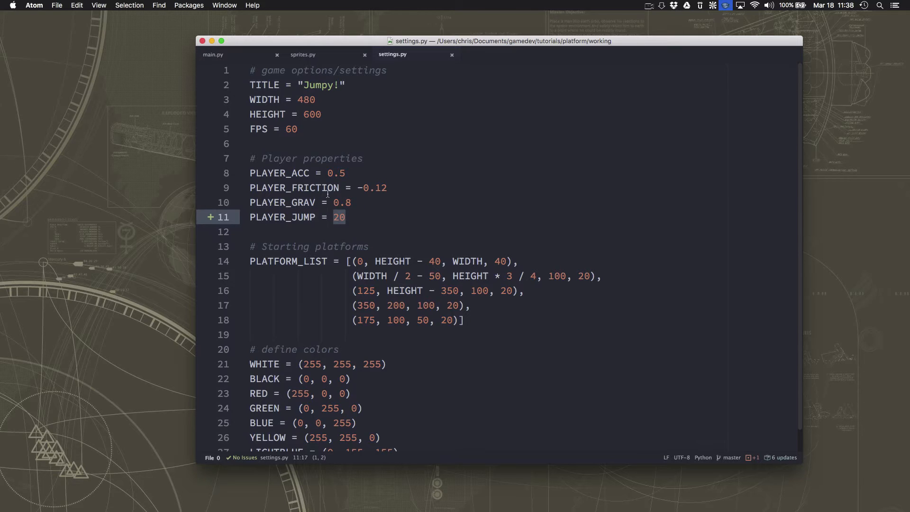
mouse_move(299, 166)
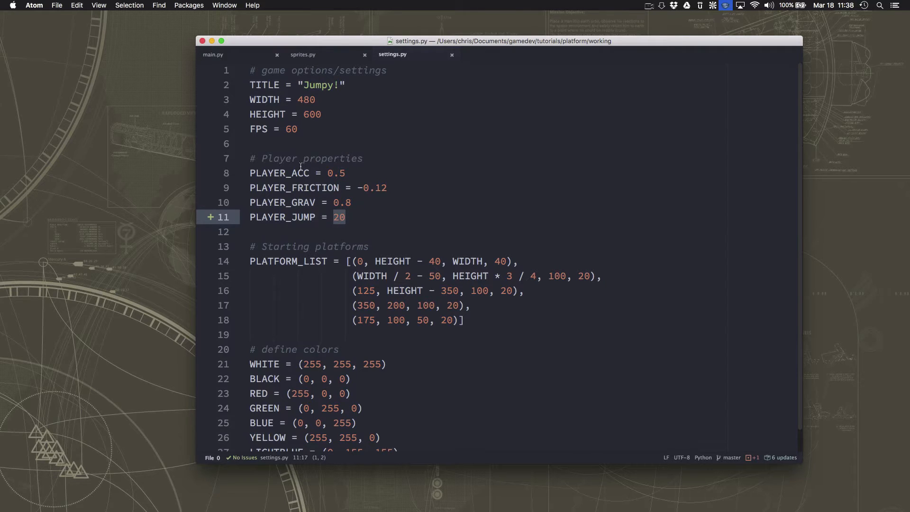
mouse_move(336, 180)
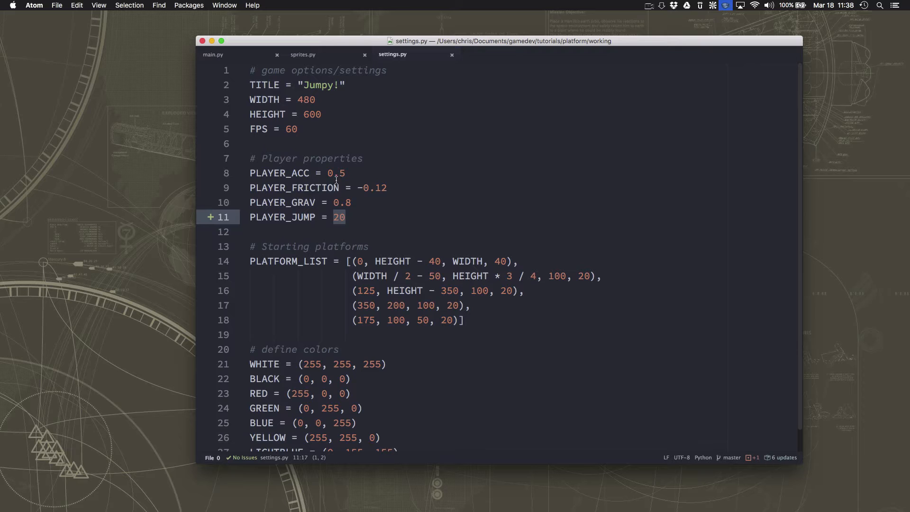
mouse_move(358, 188)
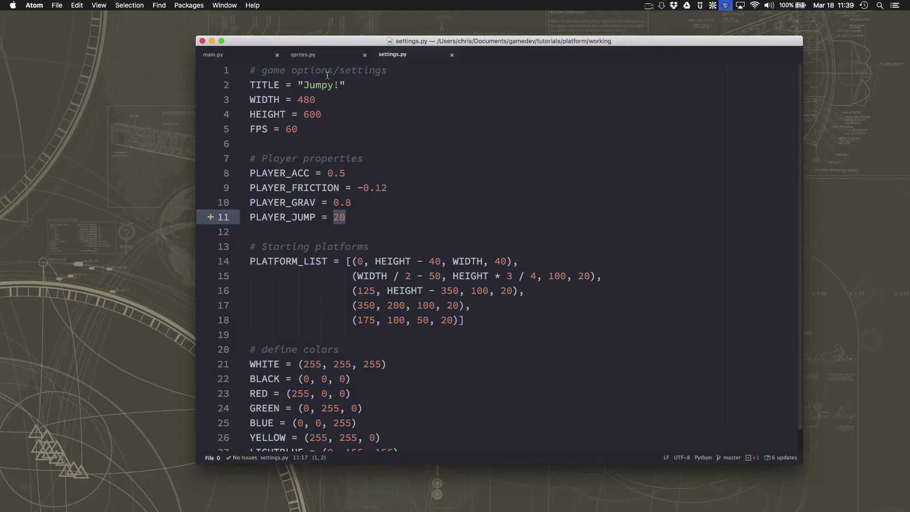
click(302, 54)
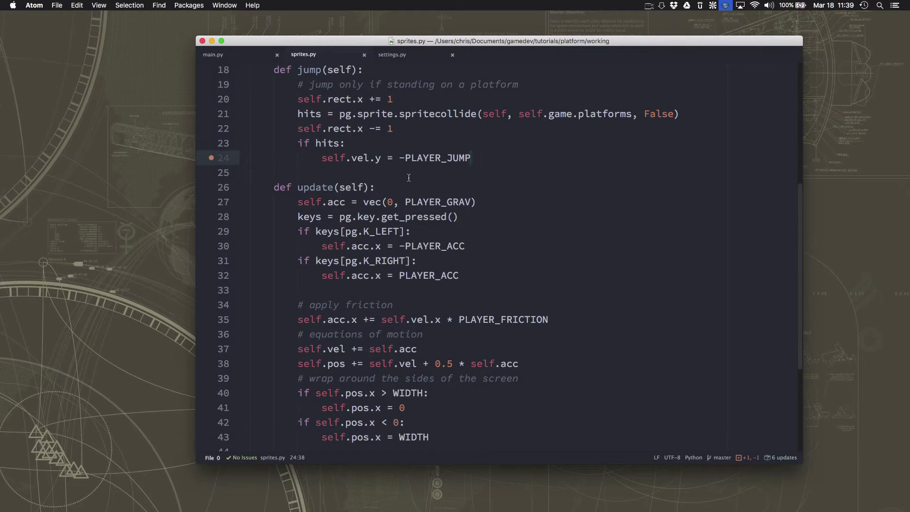
double_click(437, 157)
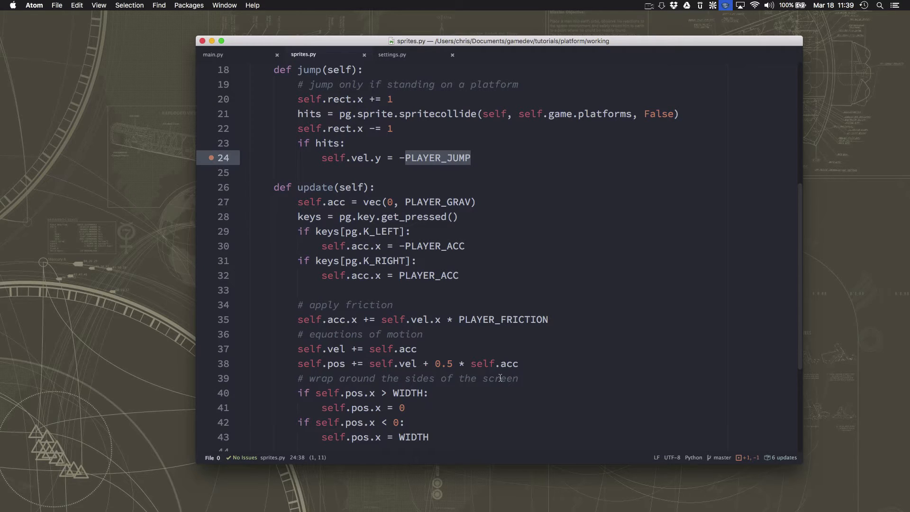
mouse_move(434, 276)
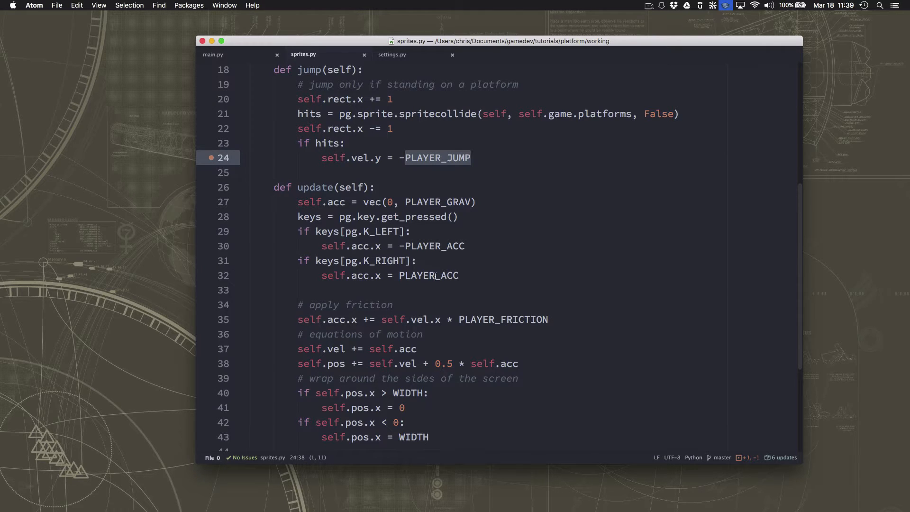
double_click(424, 201)
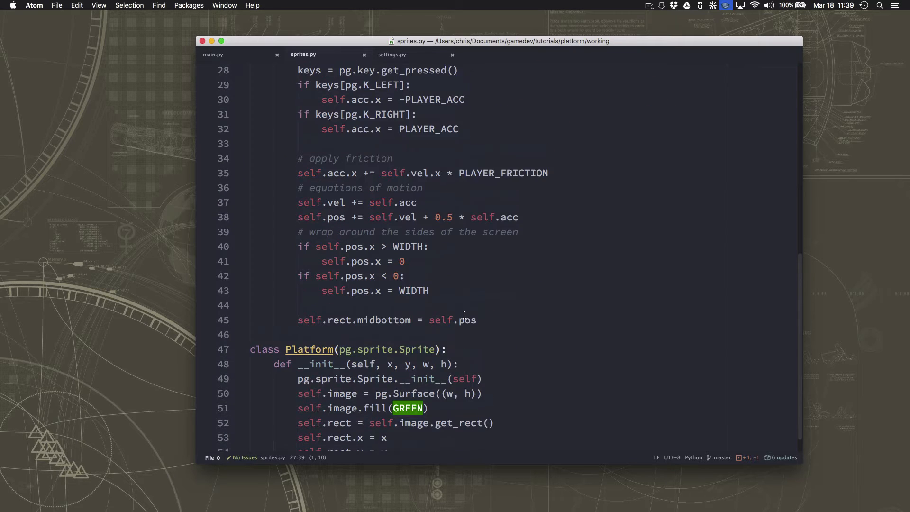
Run main.py with Atom Runner and play Jumpy! until the player falls off the screen.
click(213, 54)
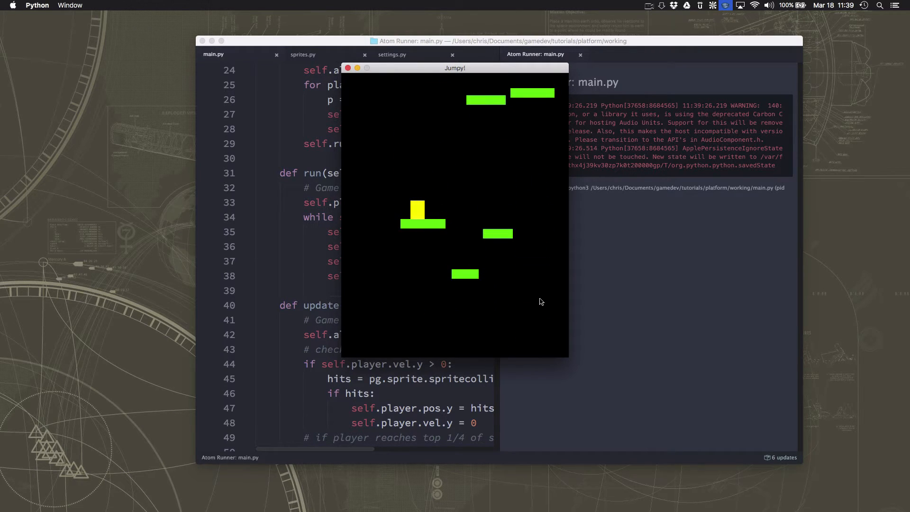
mouse_move(469, 105)
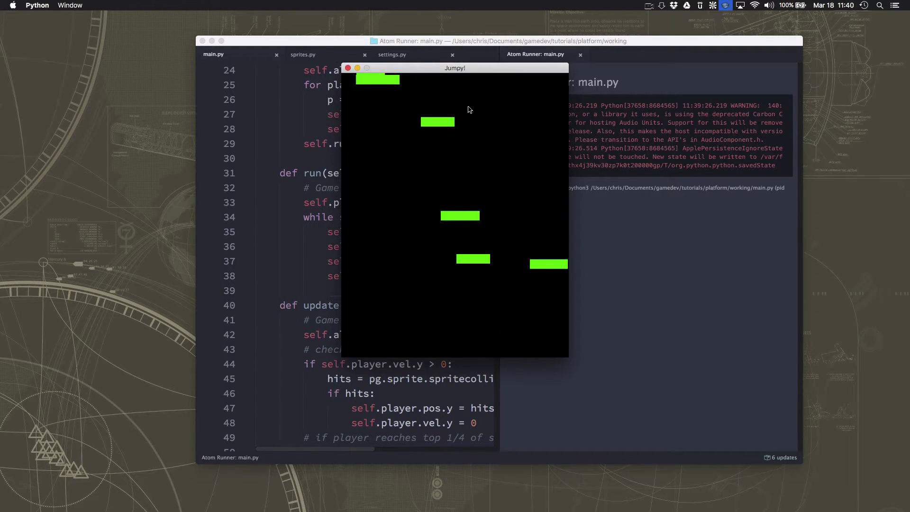
mouse_move(410, 388)
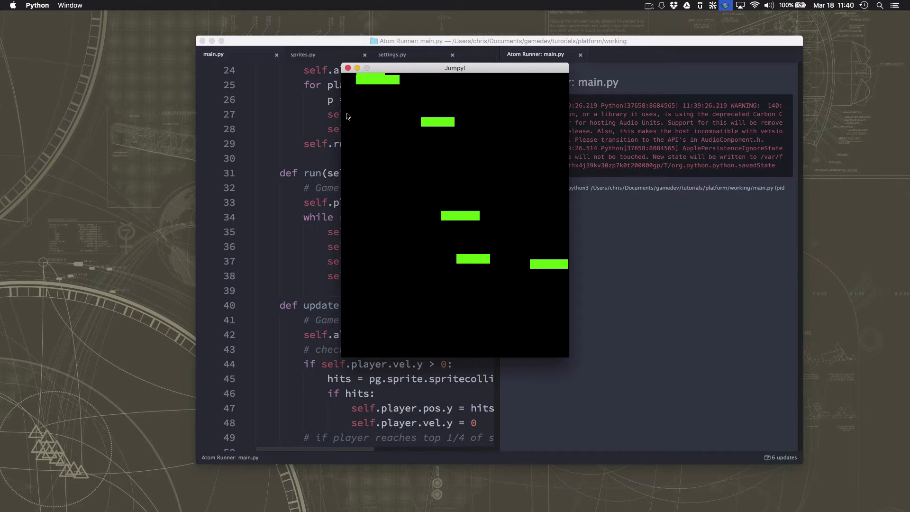
mouse_move(398, 405)
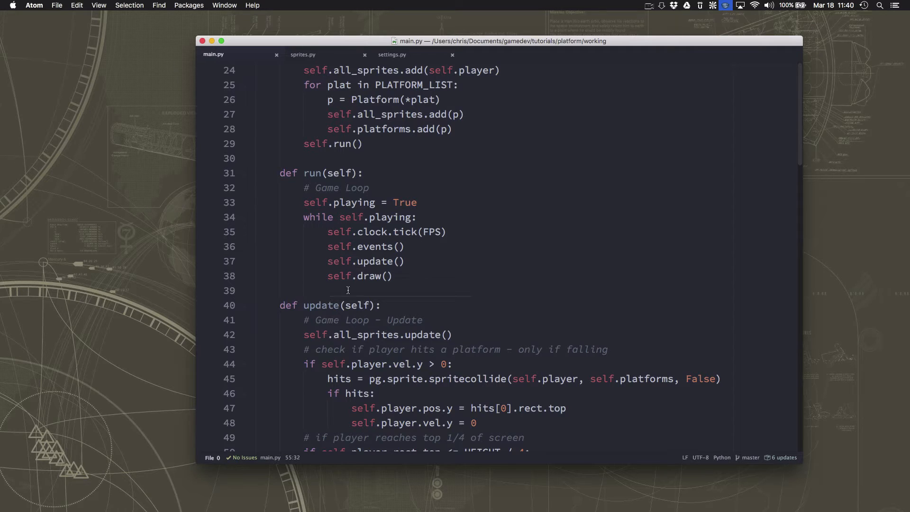
mouse_move(409, 247)
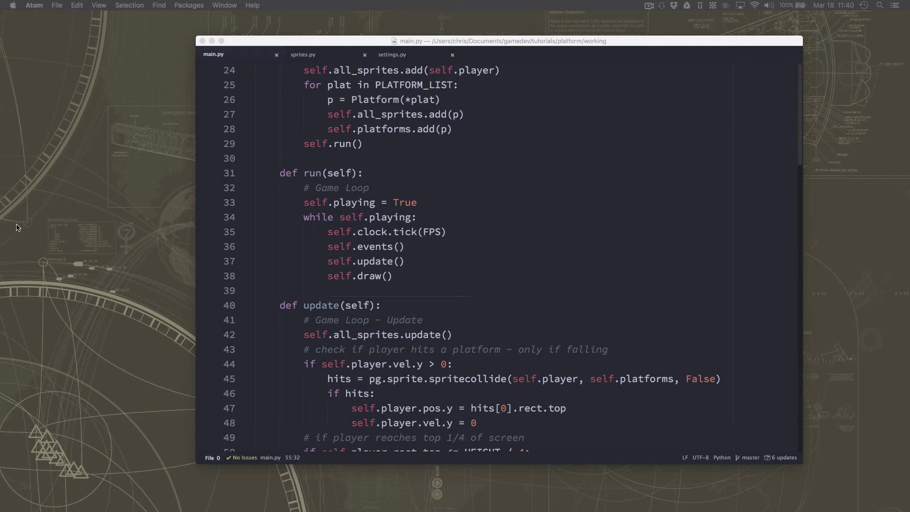
Add a '# Die!' check in update(): if self.player.rect.bottom > HEIGHT, self.playing = False.
scroll(down, 3)
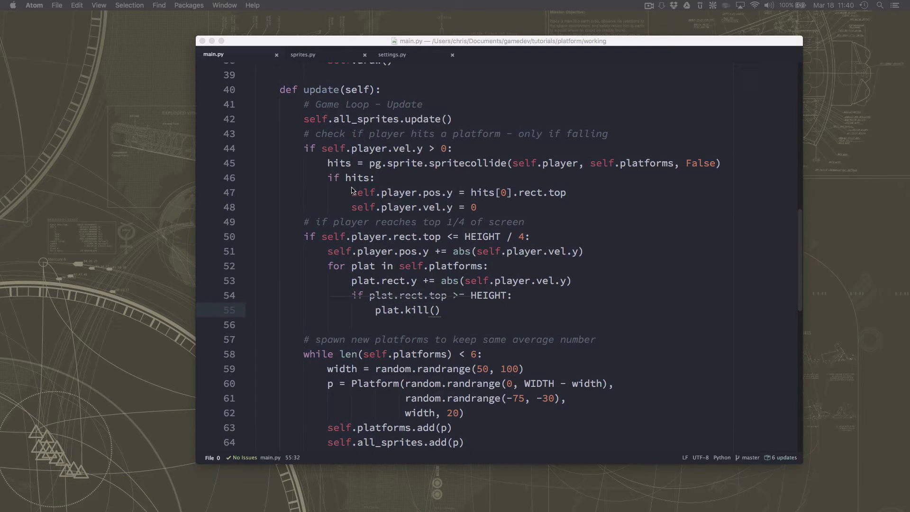
mouse_move(394, 145)
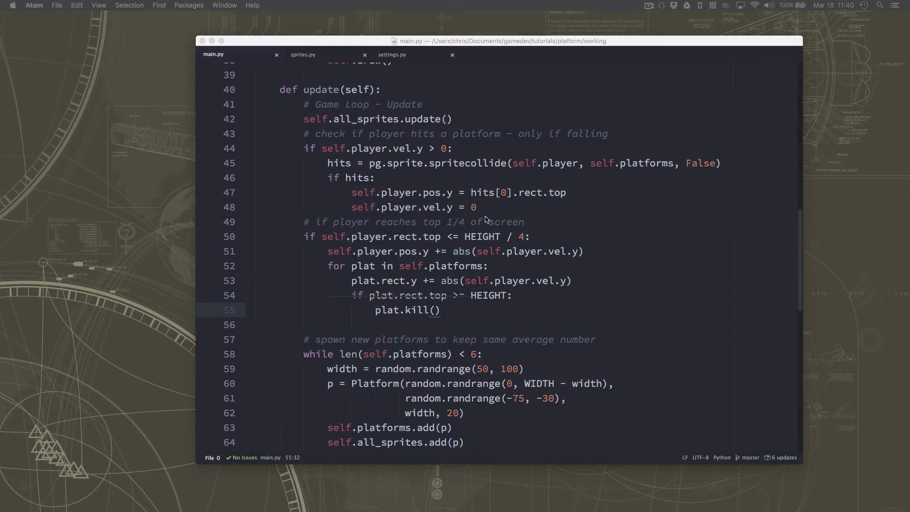
key(Enter)
text(#)
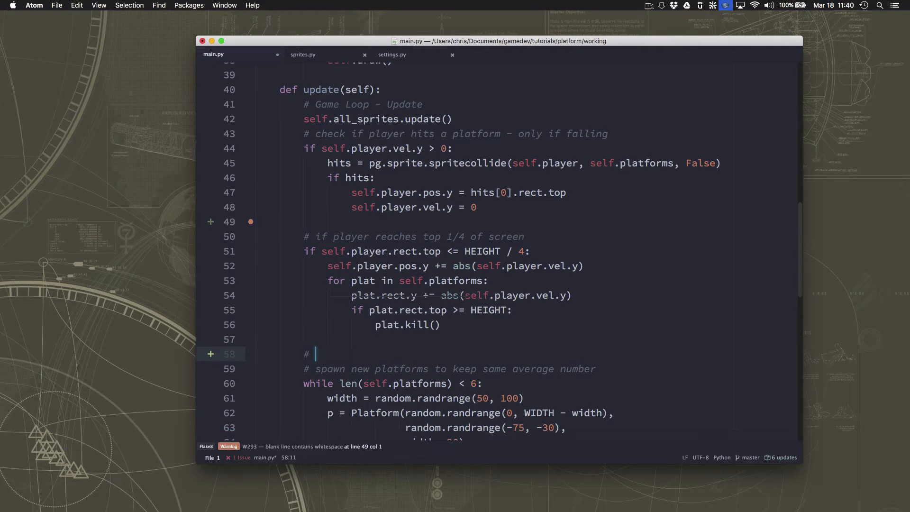
text(Die!)
text(if)
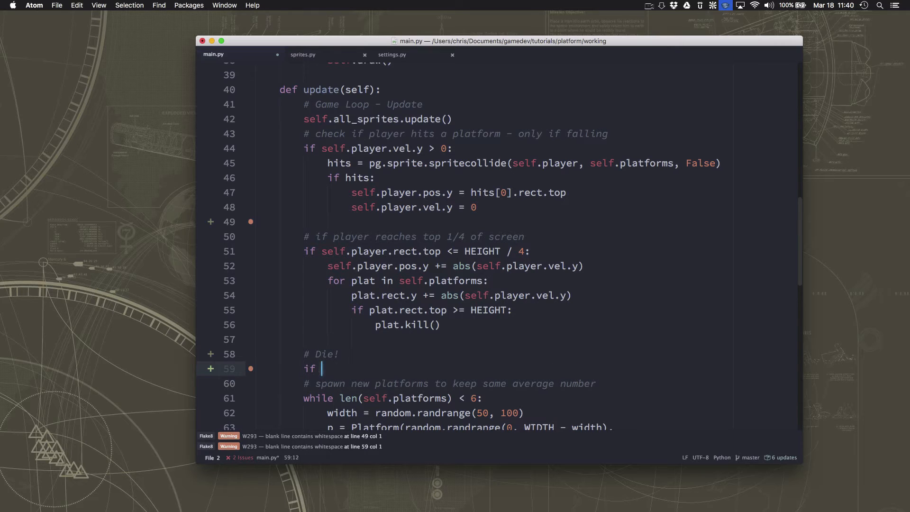
text(self.playe)
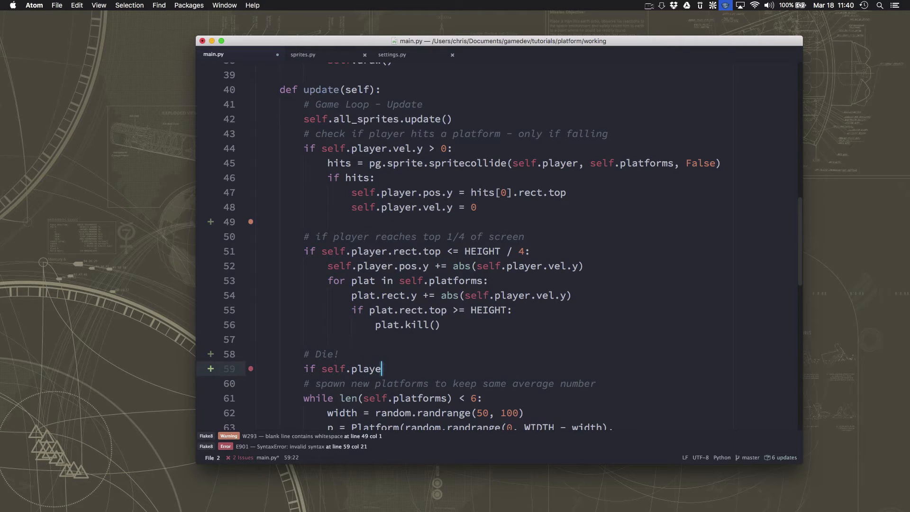
text(r.rect.tob)
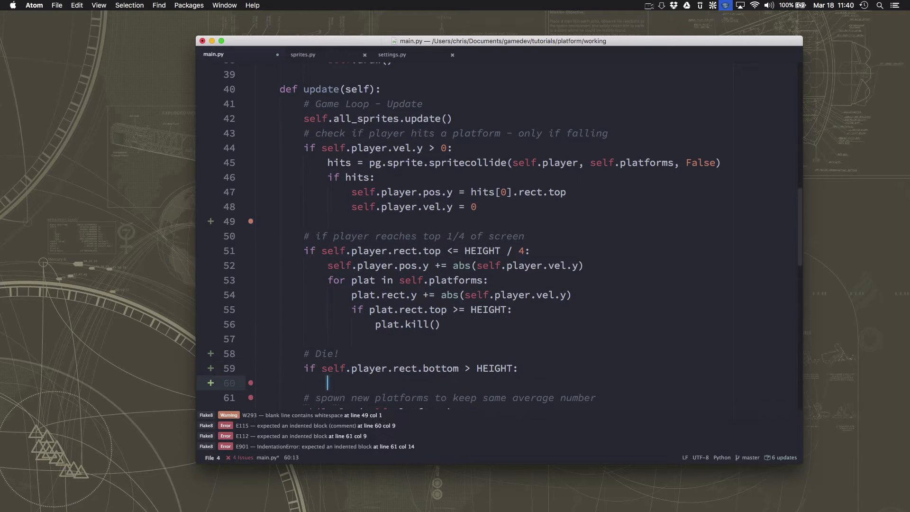
key(enter)
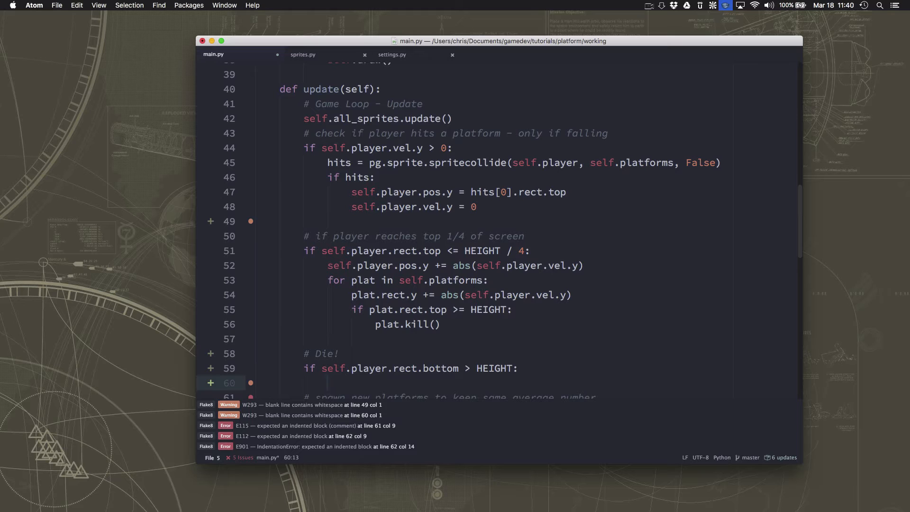
click(326, 382)
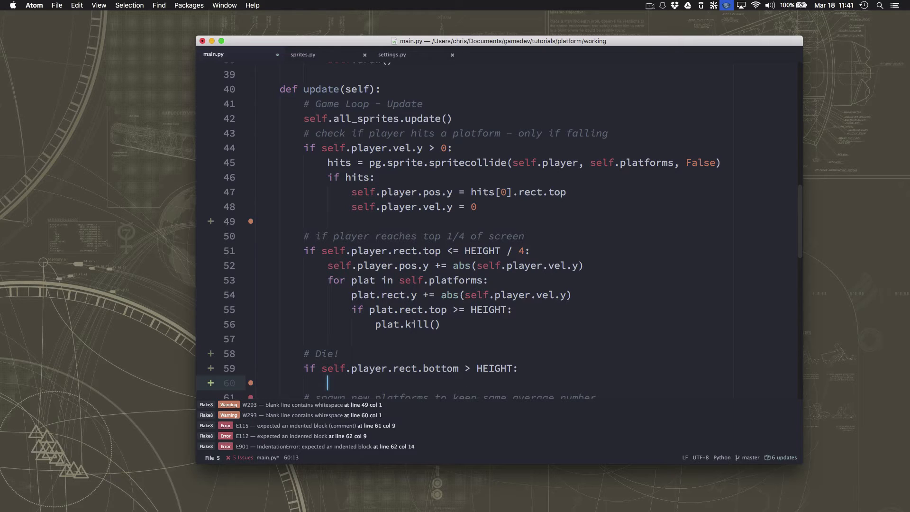
text(self.playe)
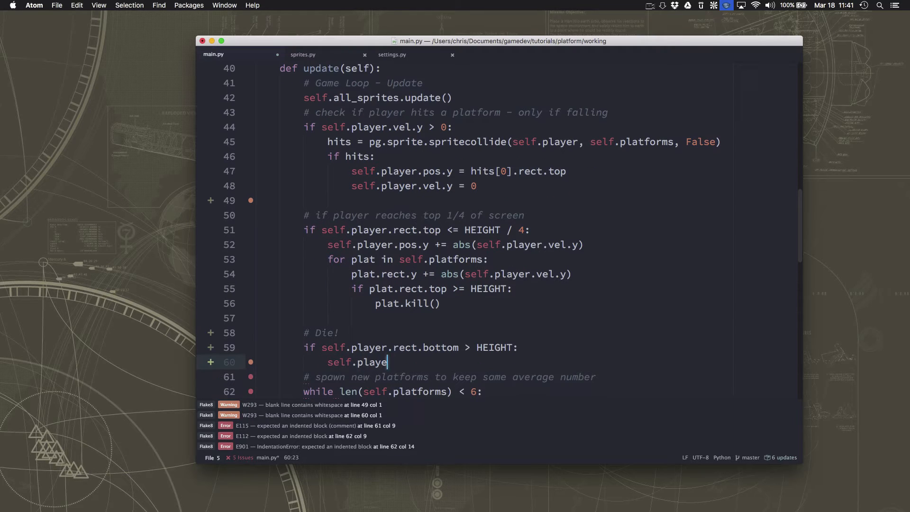
text(ing = Fal)
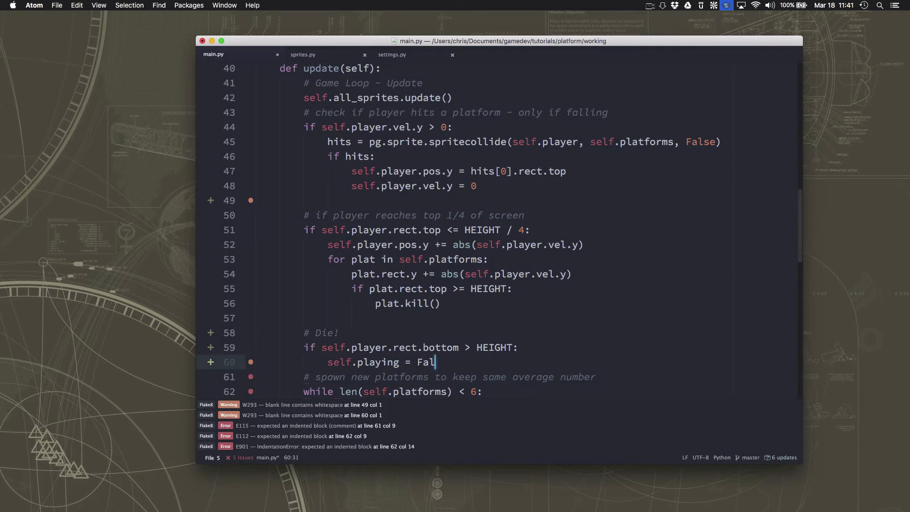
text(se)
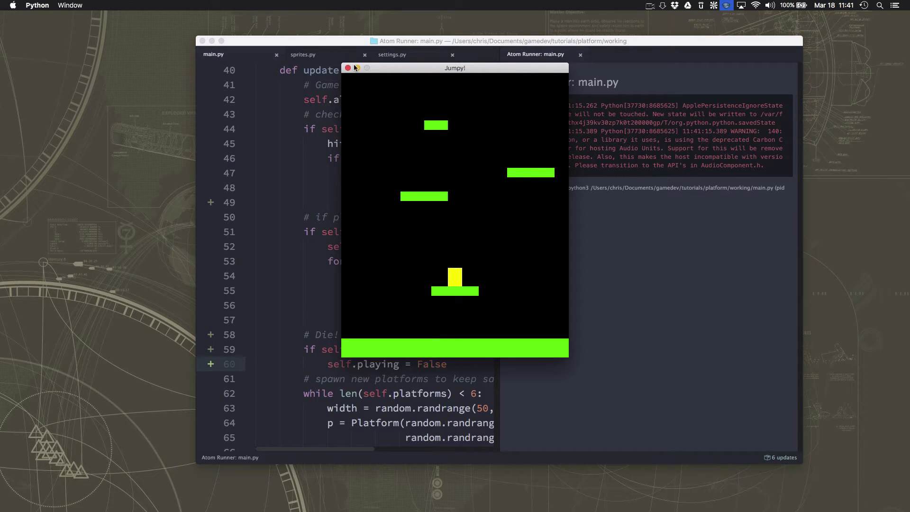
Close the Jumpy! game window after testing the falling-death ending.
click(347, 68)
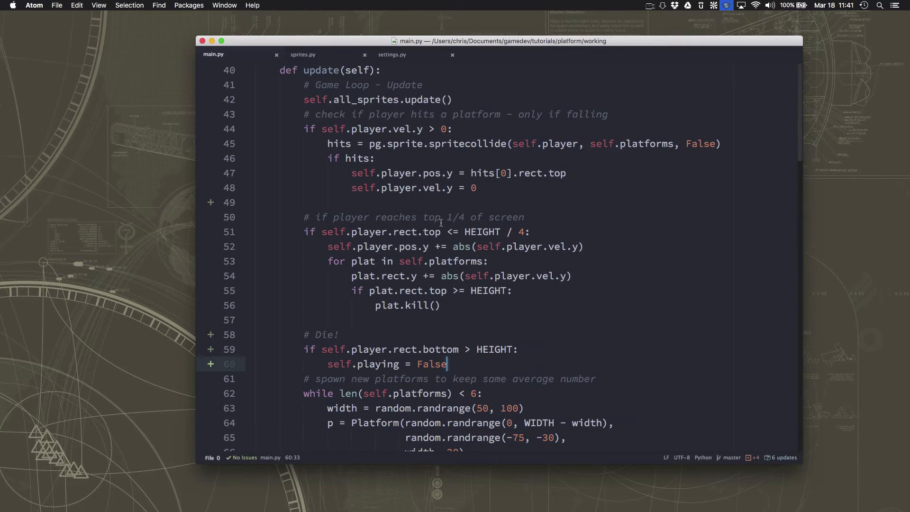
mouse_move(519, 349)
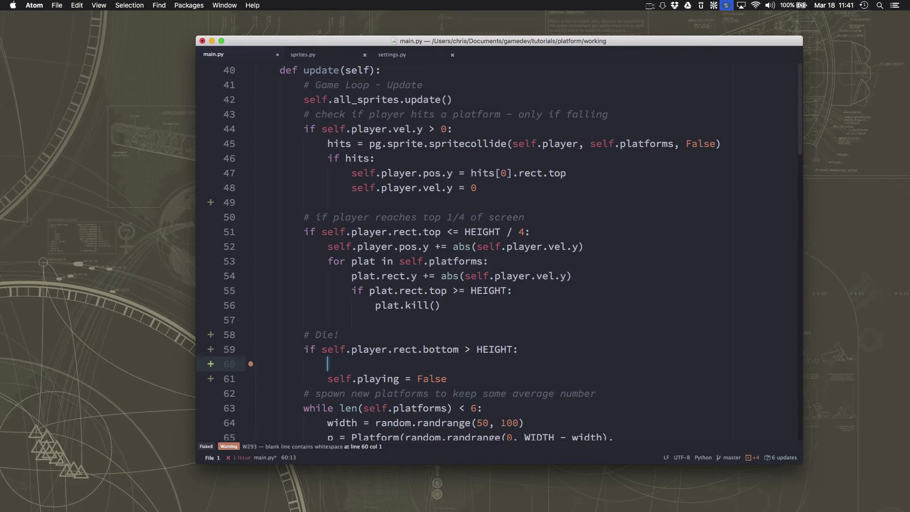
In the Die! block, loop over self.all_sprites shifting sprite.rect.y up by max(self.player.vel.y, 10).
text(for sprite)
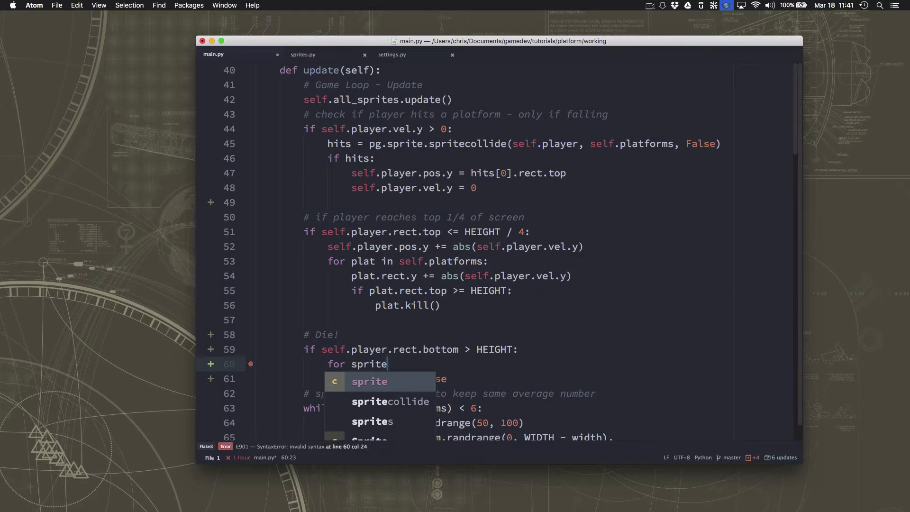
text(in self.a)
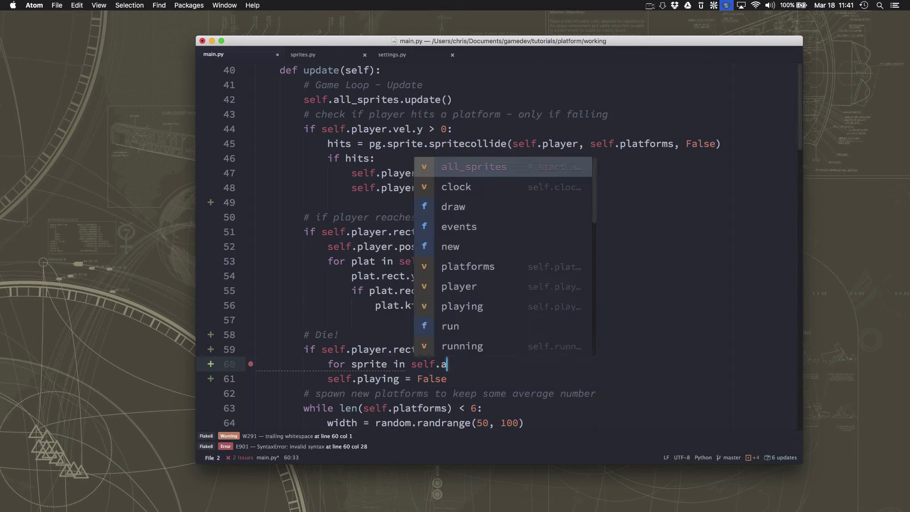
key(tab)
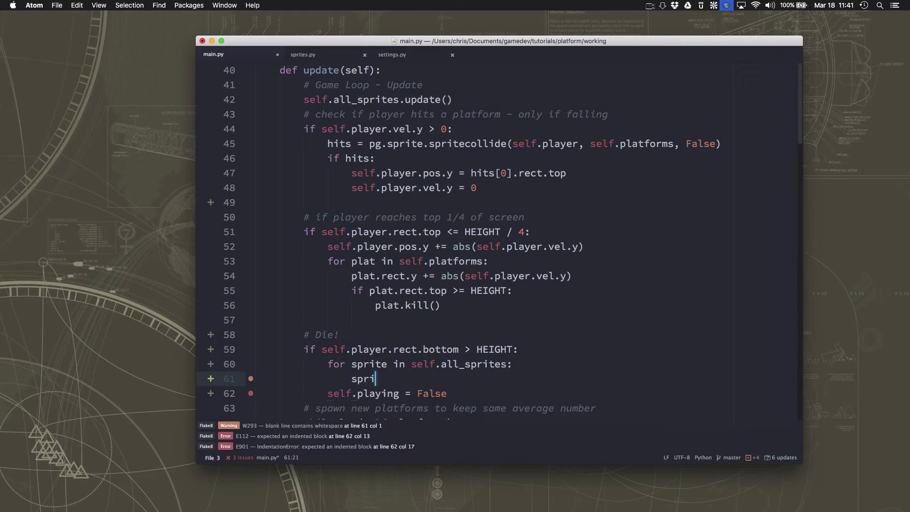
text(te.rect.)
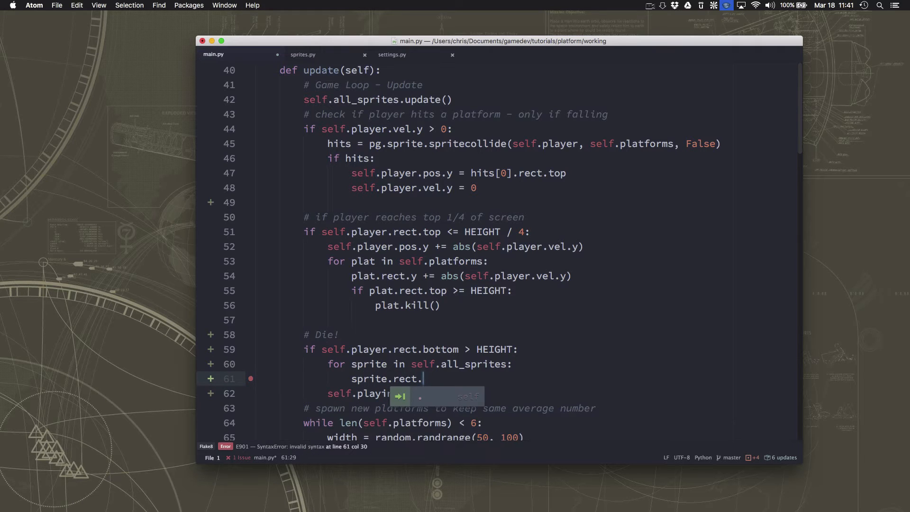
text(y -)
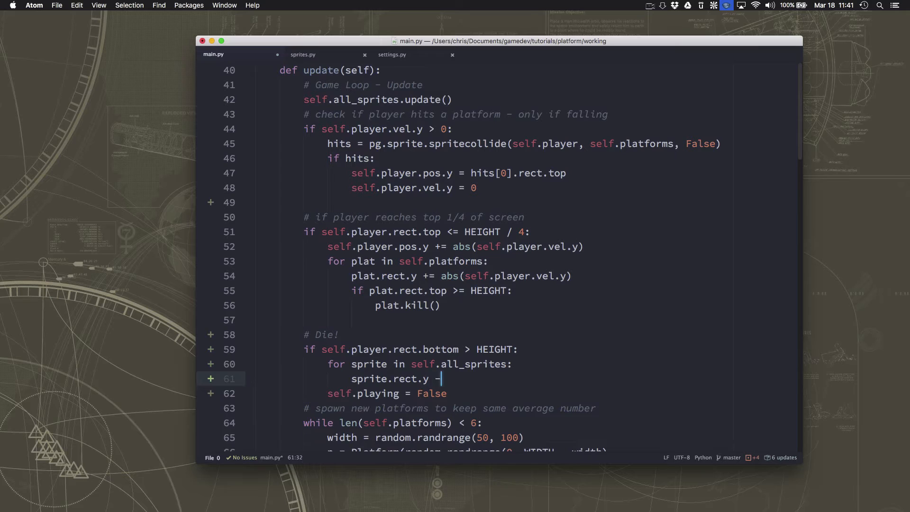
text(=)
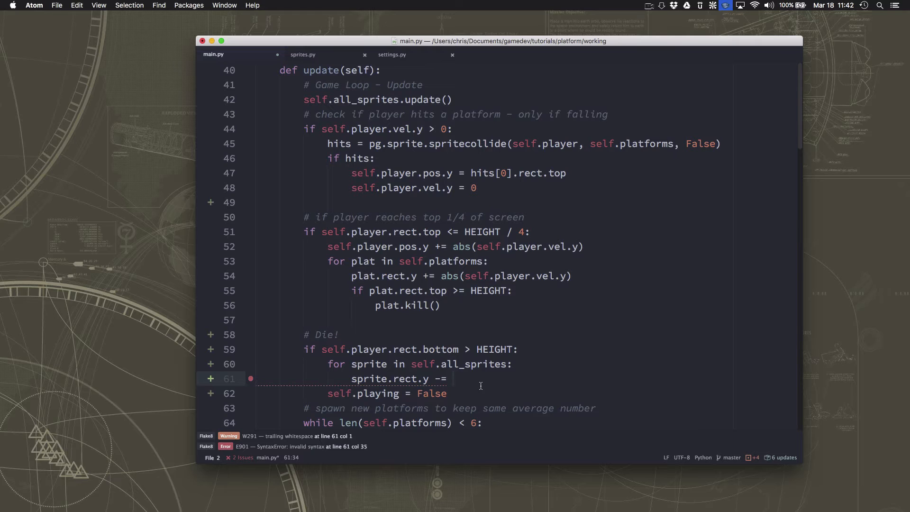
click(452, 379)
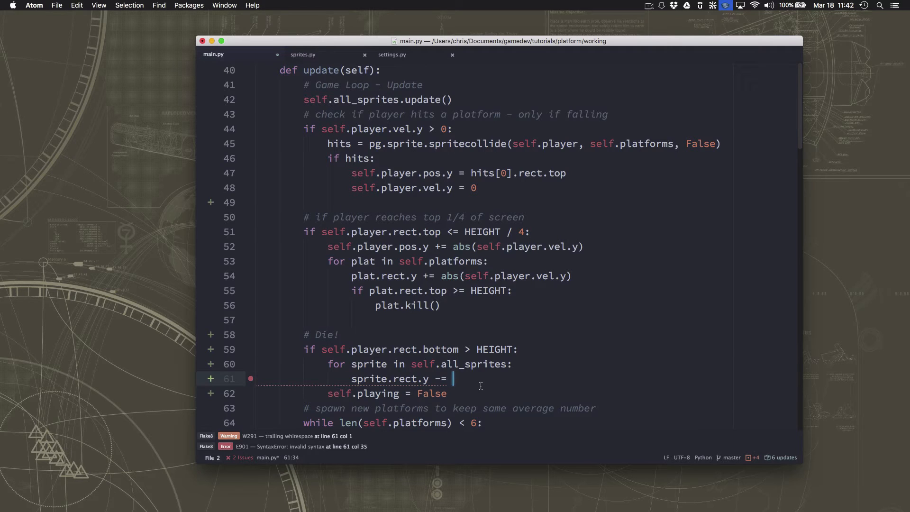
text(max()
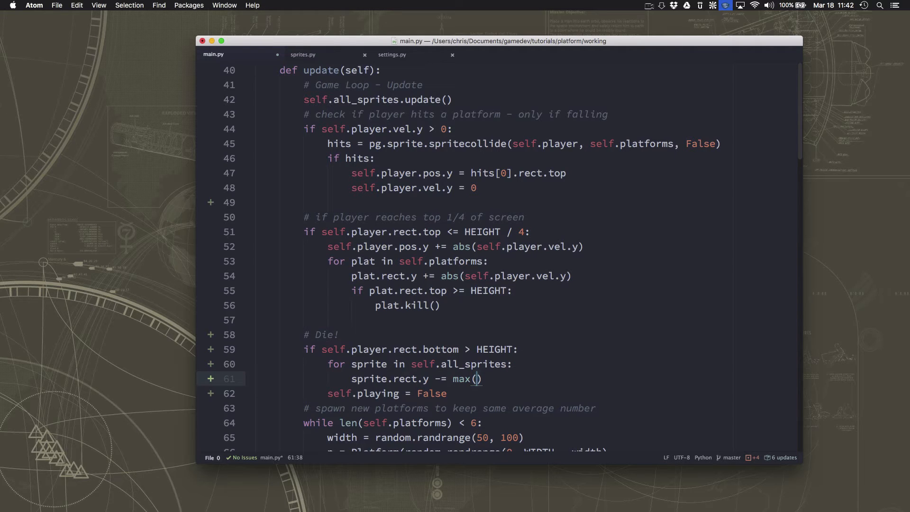
text(self.)
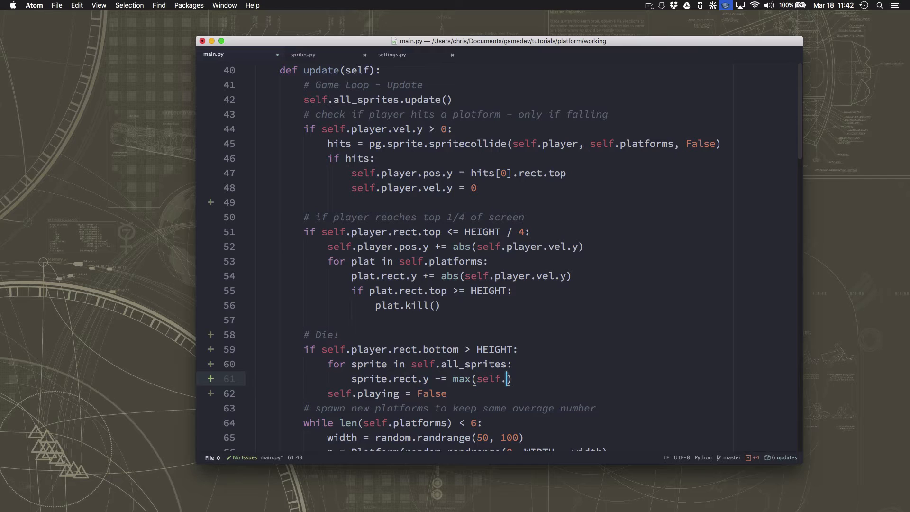
text(player.vel.y, 10)
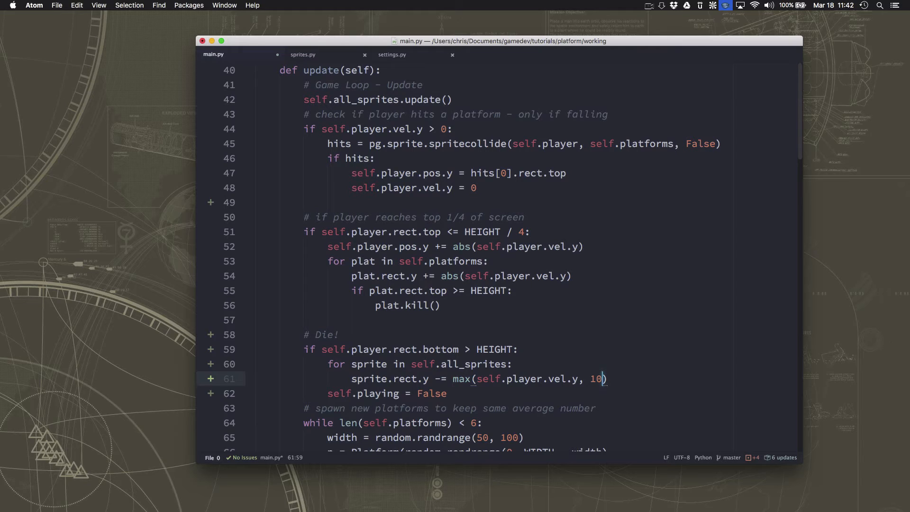
mouse_move(461, 370)
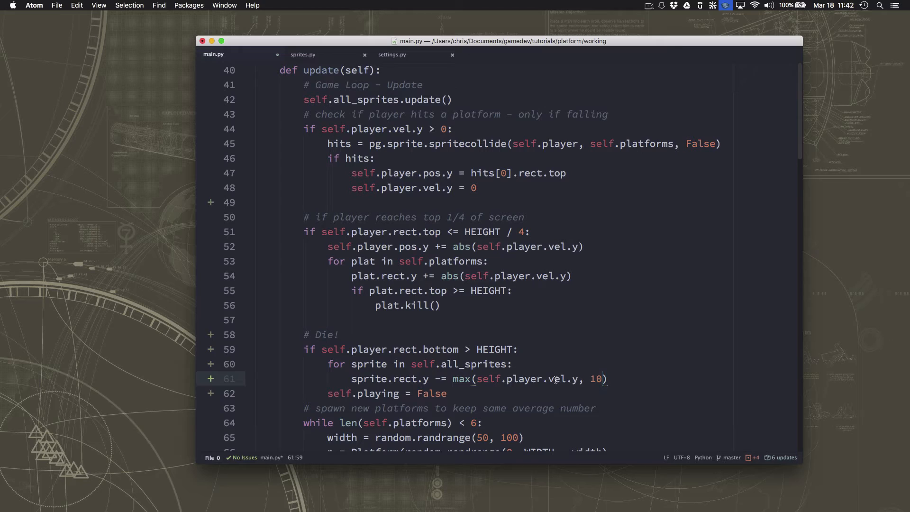
click(611, 378)
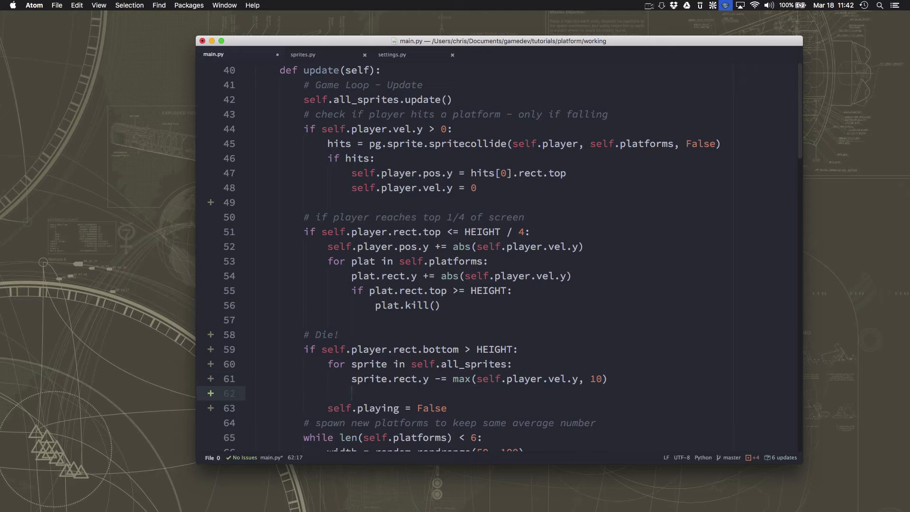
Inside the loop, kill any sprite whose rect.bottom goes above 0.
text(if sp)
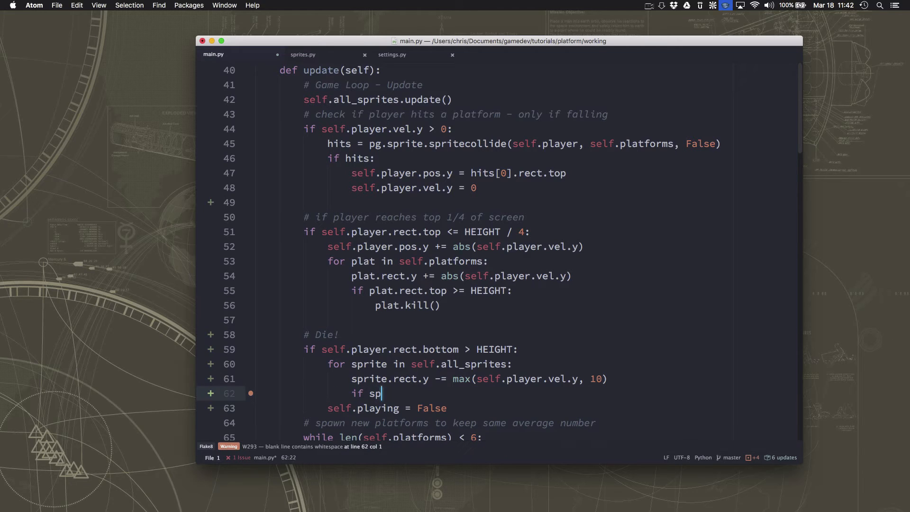
text(rite.rect.bottom <)
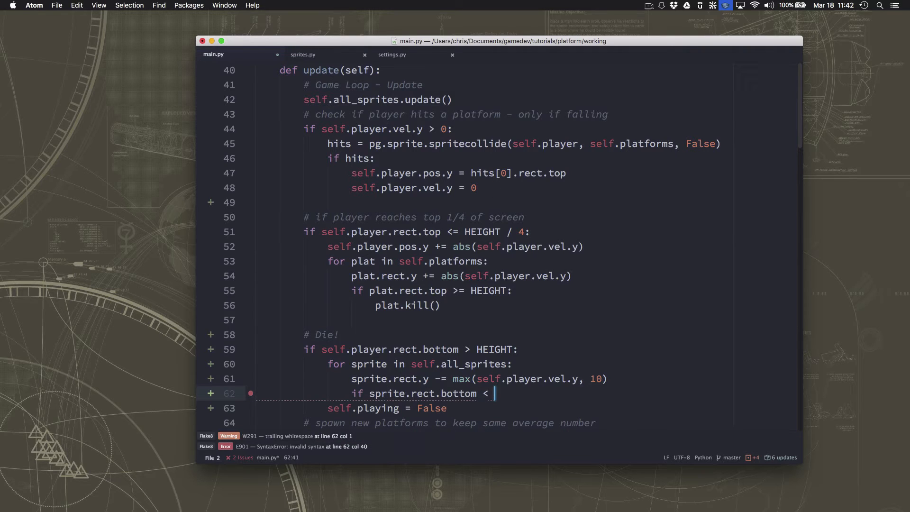
text(0:)
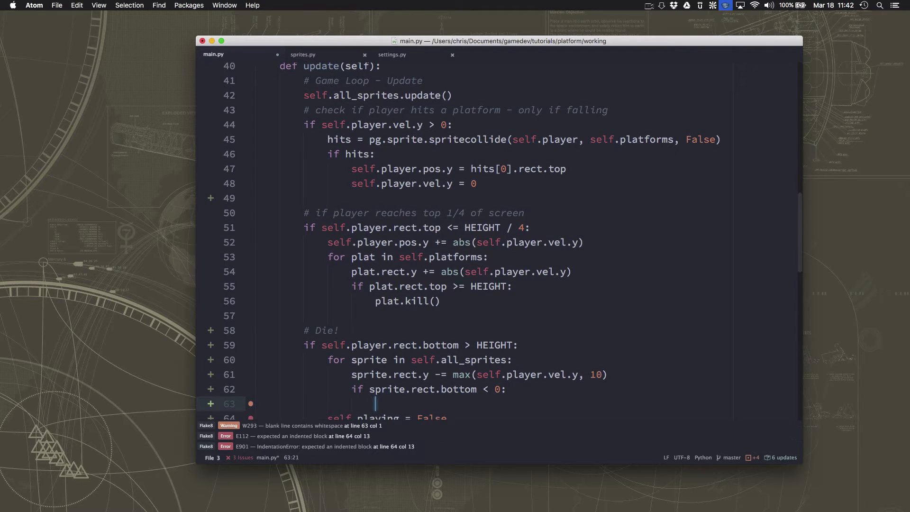
text(sprite.kill()
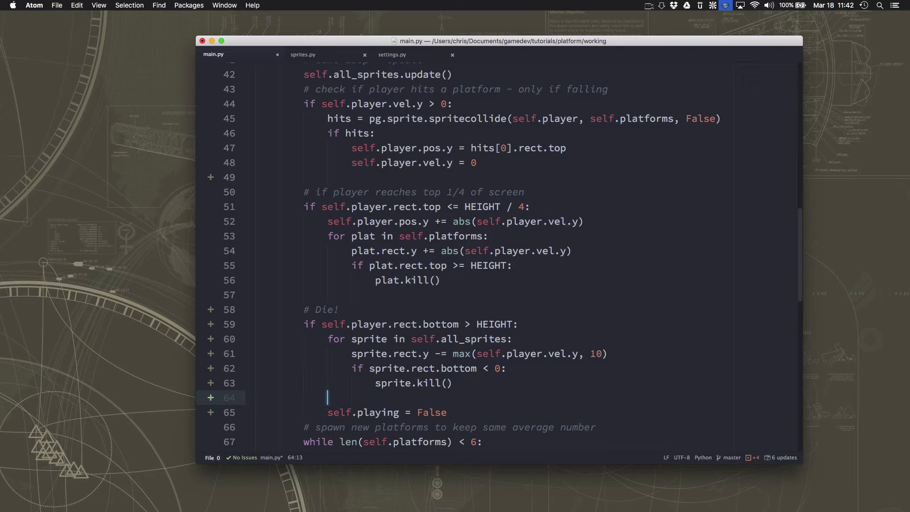
Wrap self.playing = False in a check that len(self.platforms) == 0.
text(if)
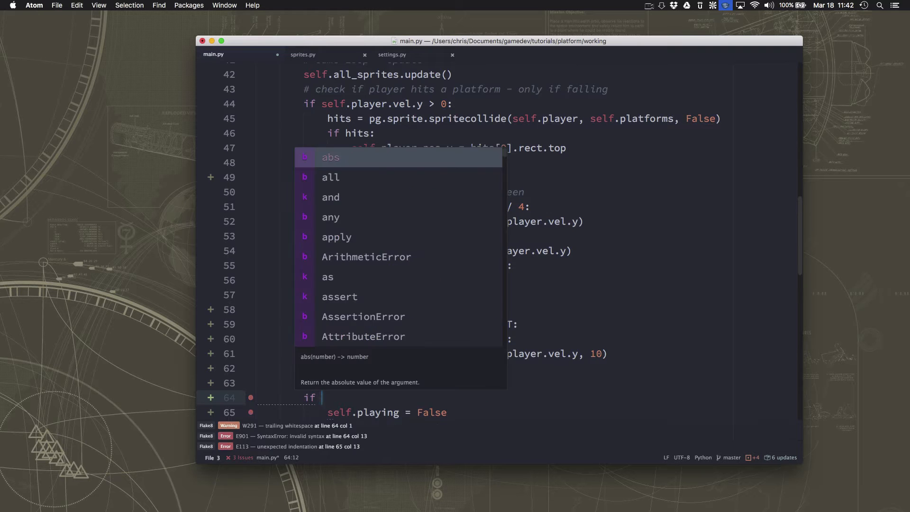
text(len(self.platf)
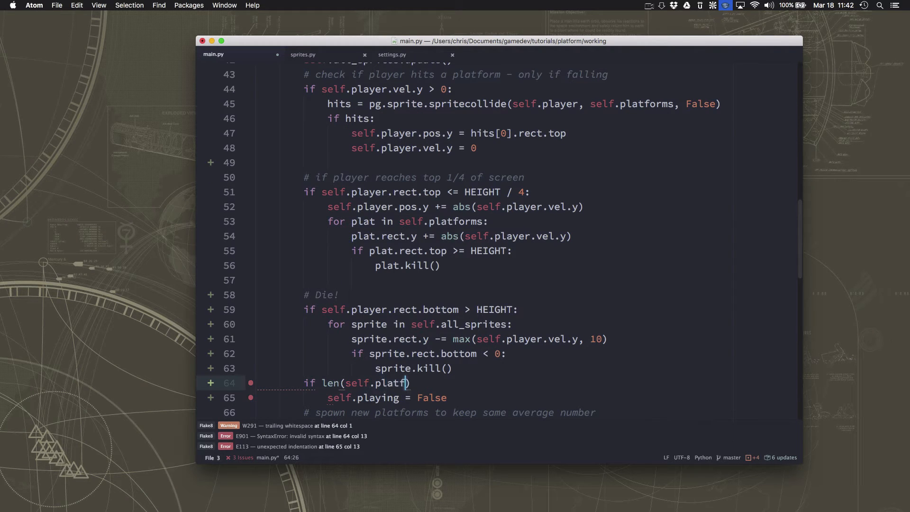
text(orms)
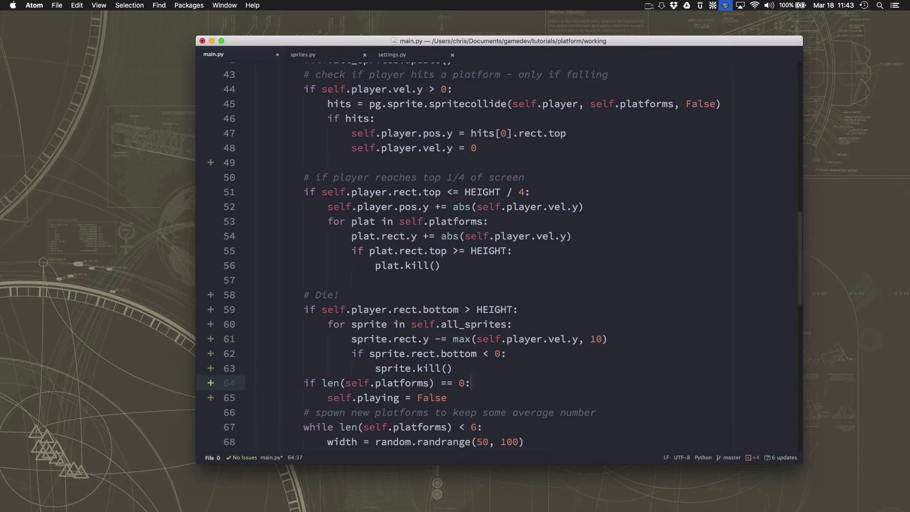
key(enter)
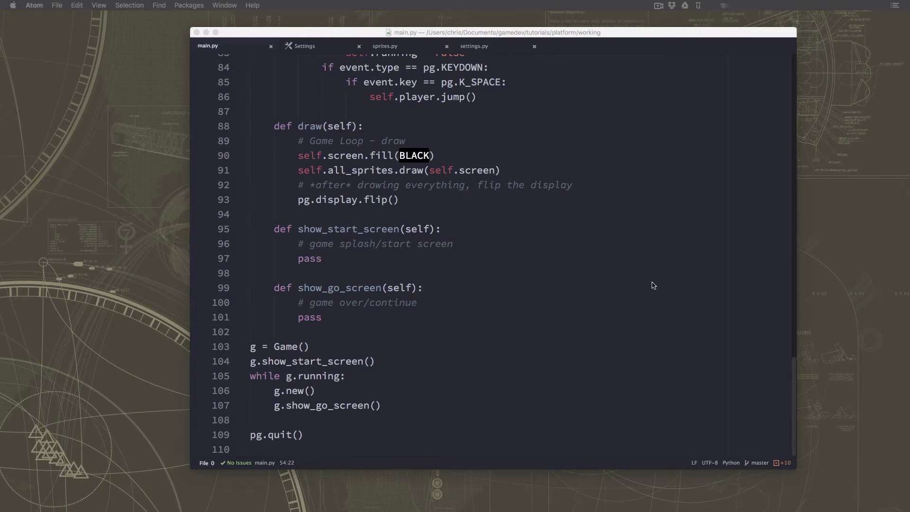
mouse_move(454, 308)
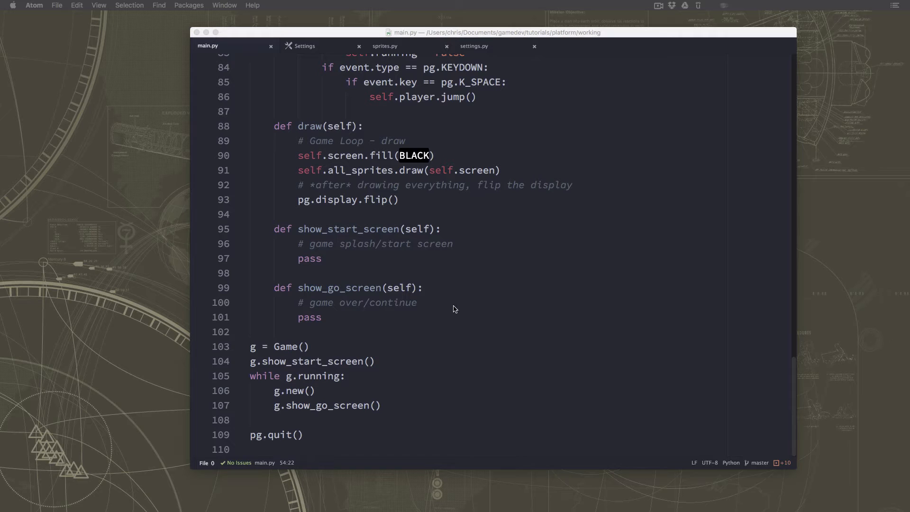
mouse_move(452, 324)
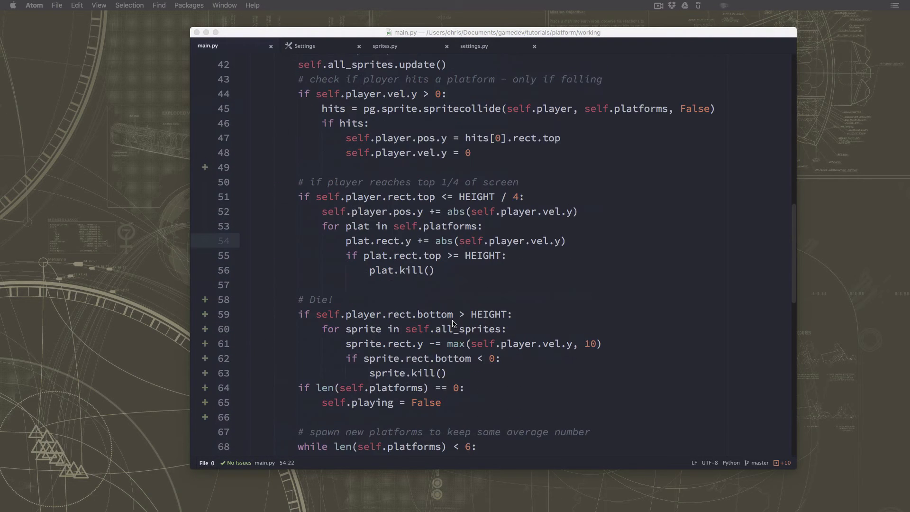
scroll(down, 3)
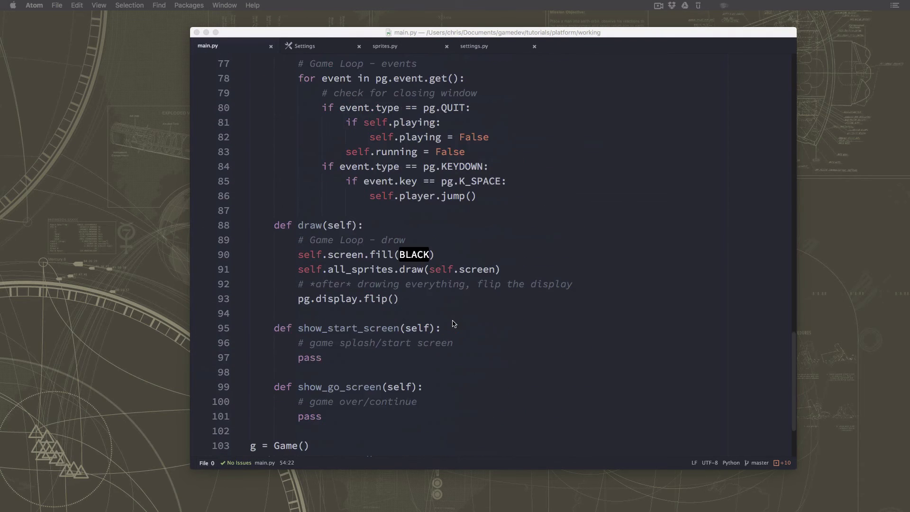
scroll(down, 3)
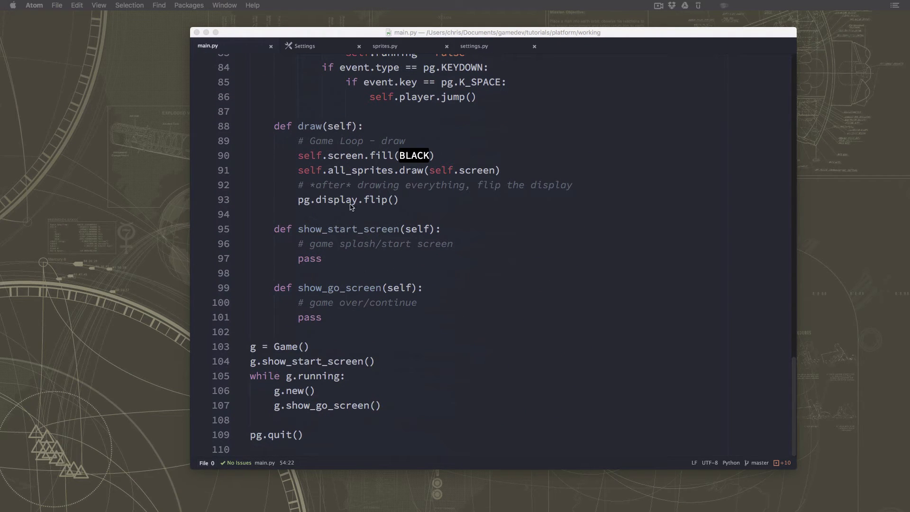
mouse_move(382, 287)
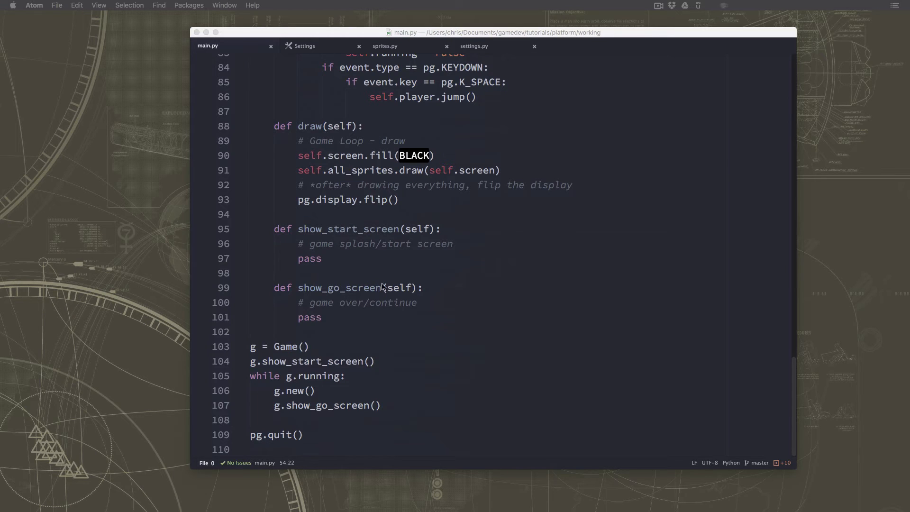
mouse_move(381, 260)
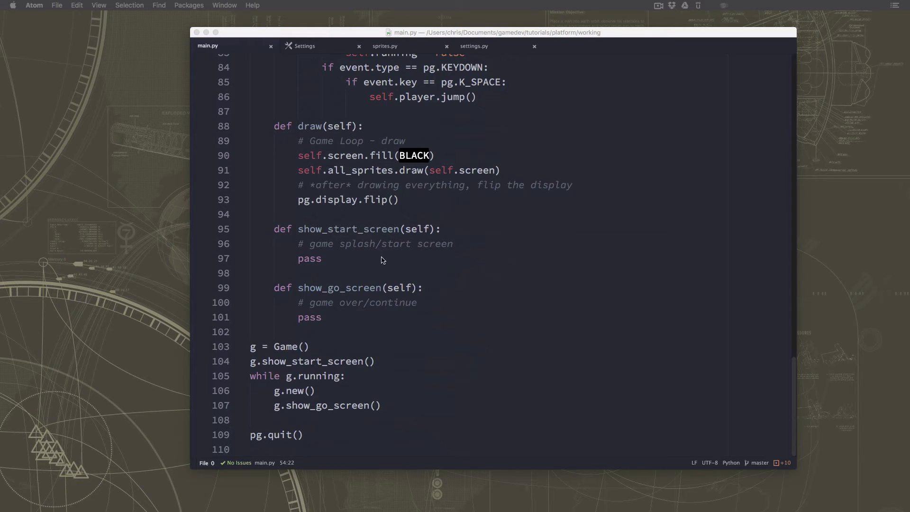
mouse_move(357, 107)
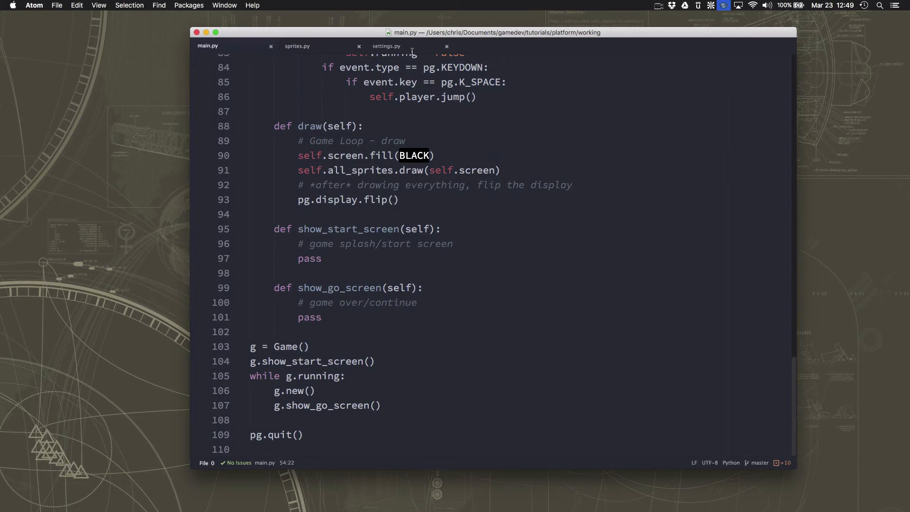
Define FONT_NAME = 'arial' under FPS in settings.py, then return to main.py.
click(386, 46)
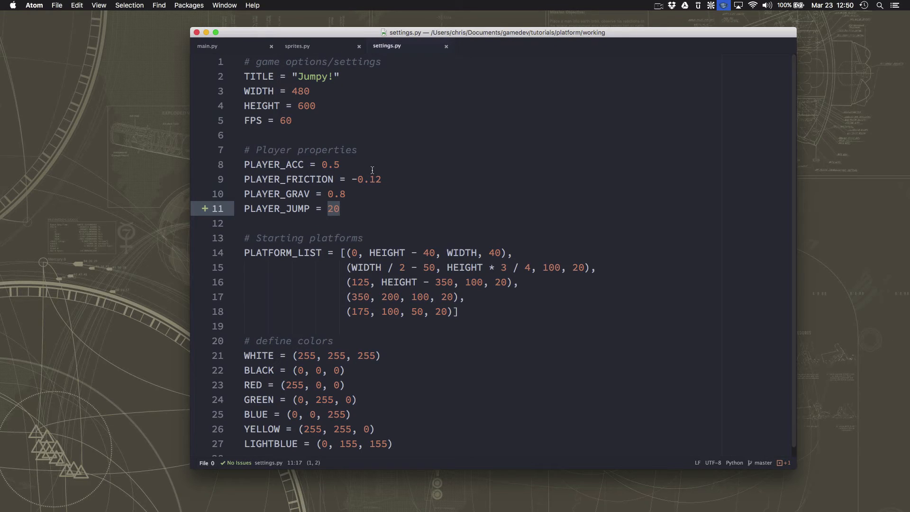
mouse_move(369, 257)
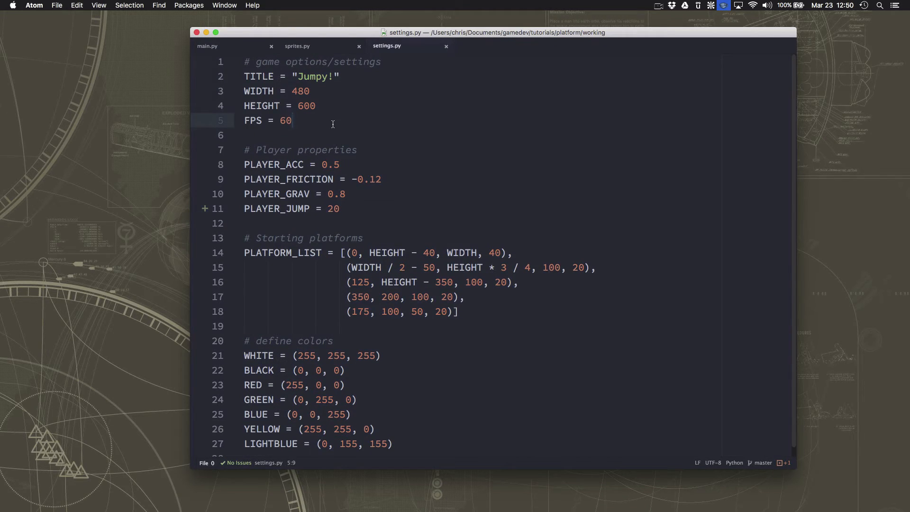
text(FONT_)
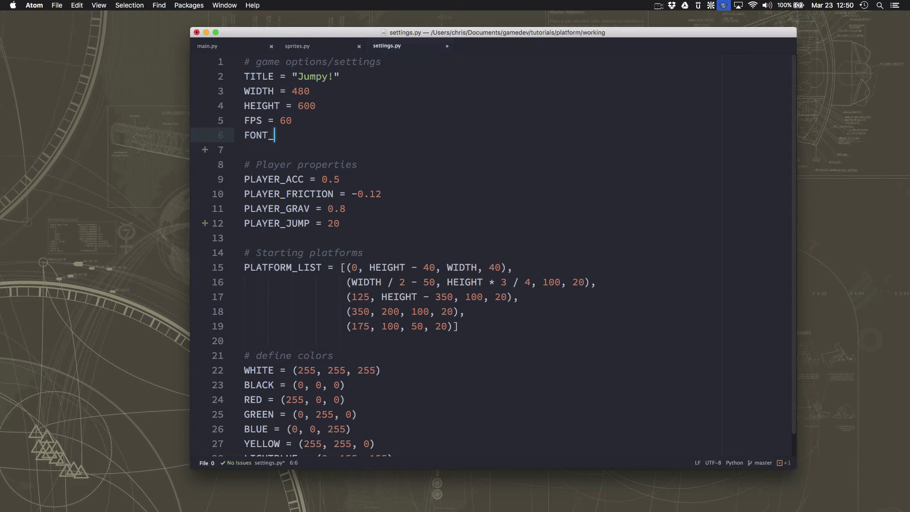
text(NAME =)
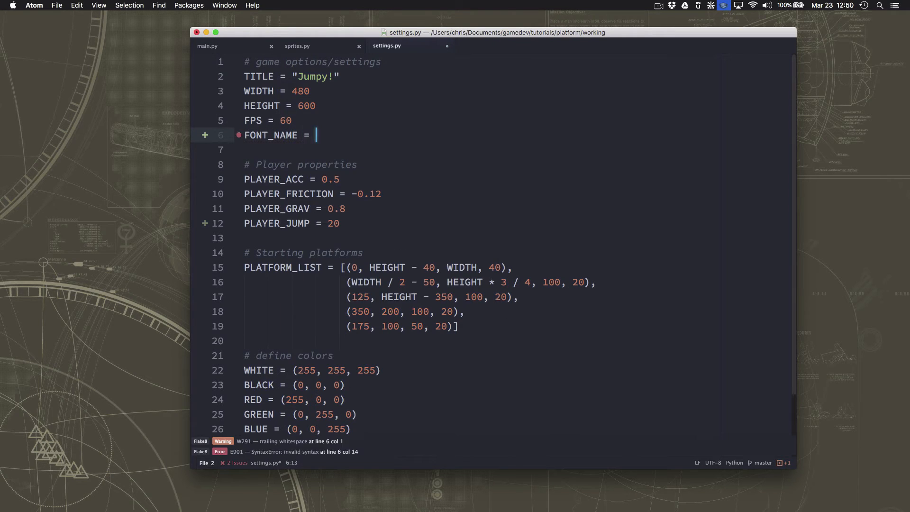
text('A')
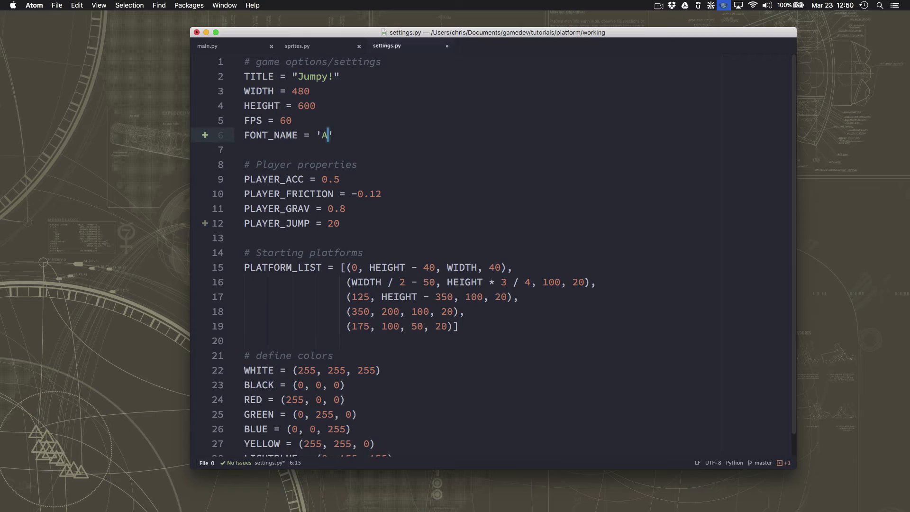
text(rial)
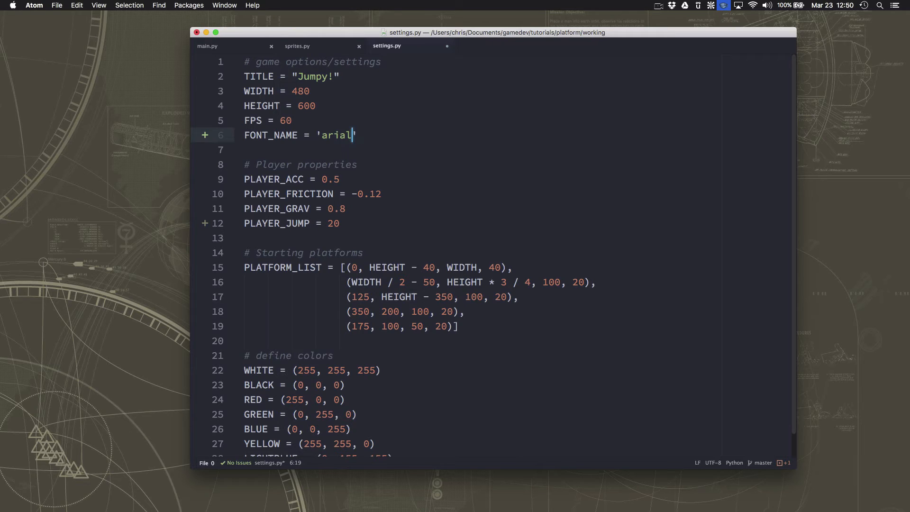
click(293, 135)
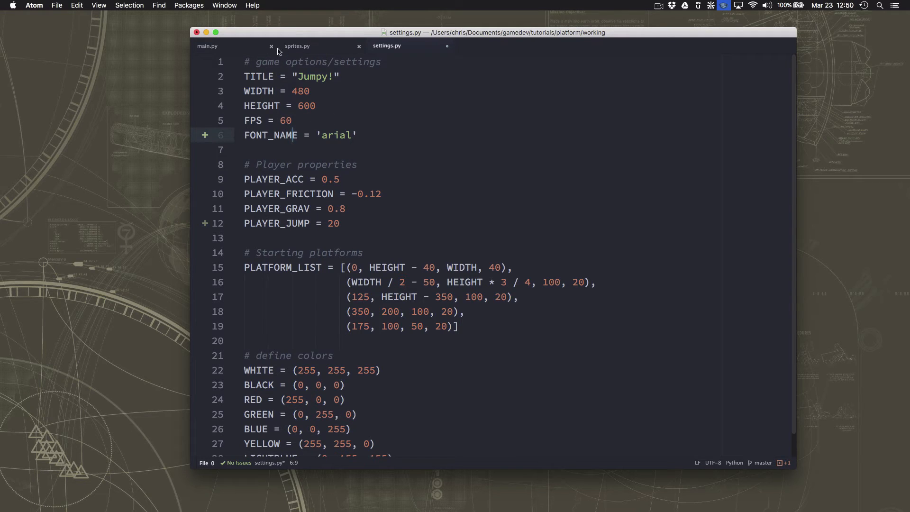
mouse_move(372, 167)
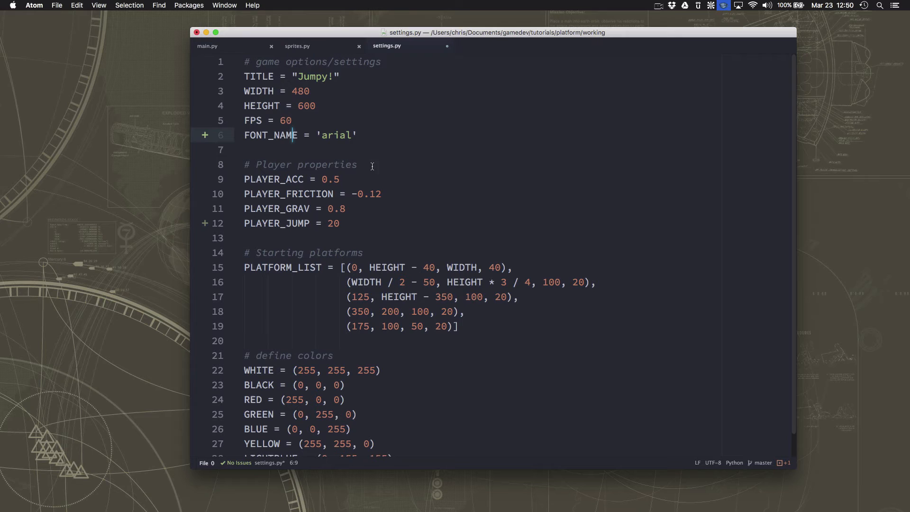
mouse_move(297, 52)
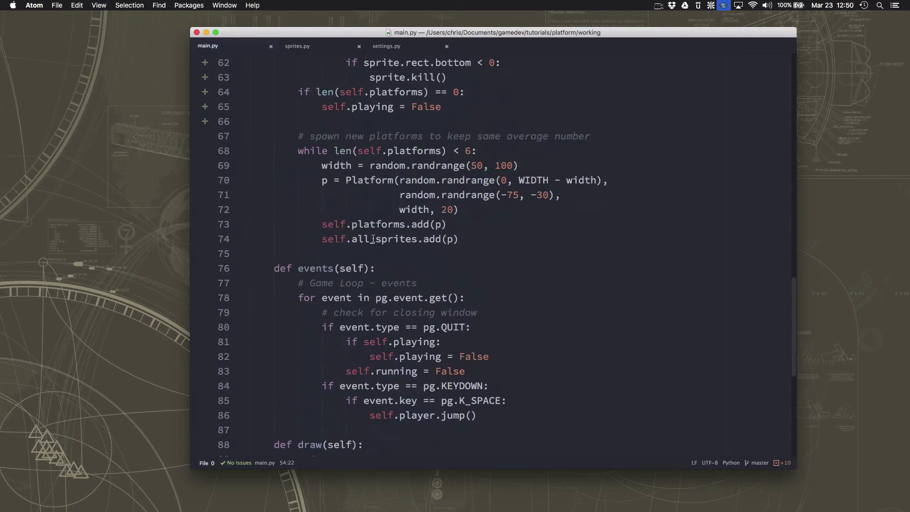
In Game.__init__, set self.font_name = pg.font.match_font(FONT_NAME) after self.running = True.
scroll(up, 3)
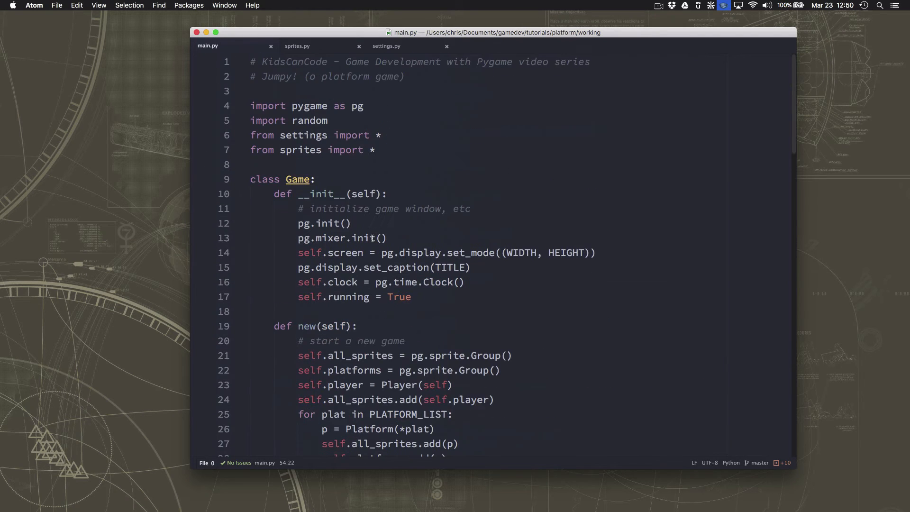
scroll(down, 3)
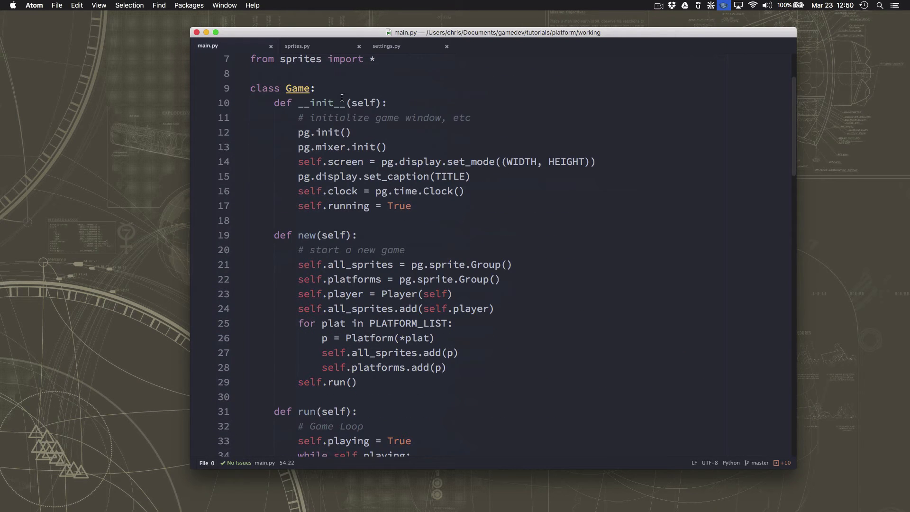
click(412, 205)
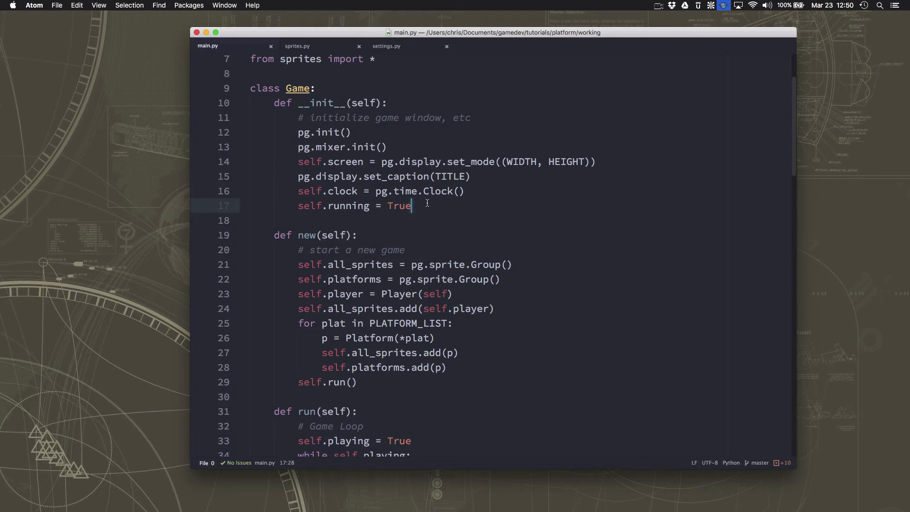
text(f)
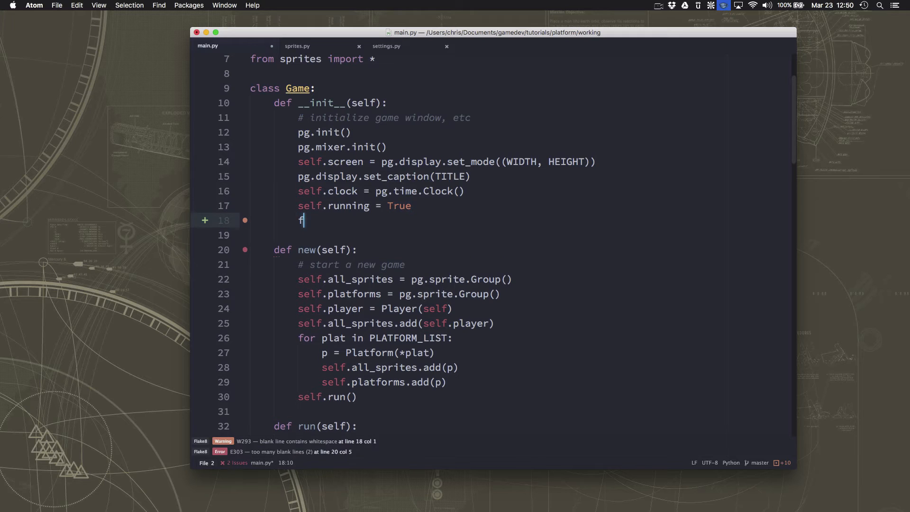
text(self.font)
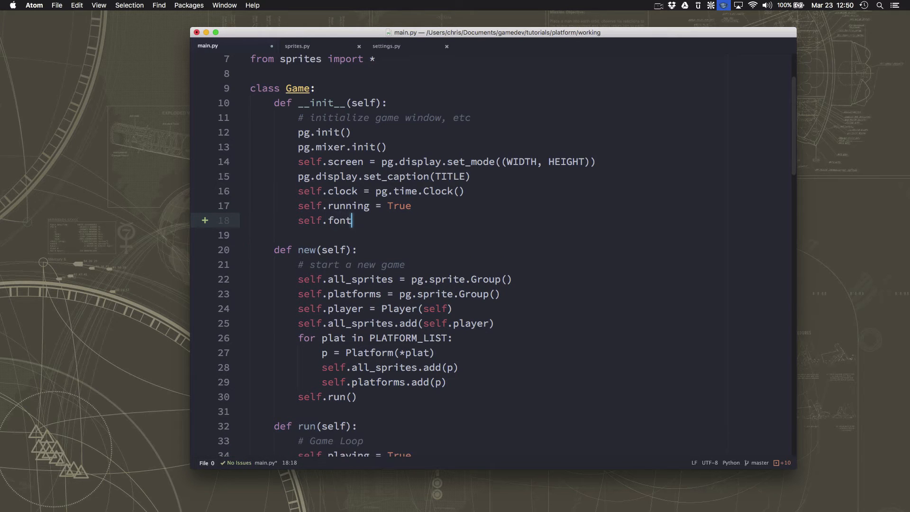
text(_name =)
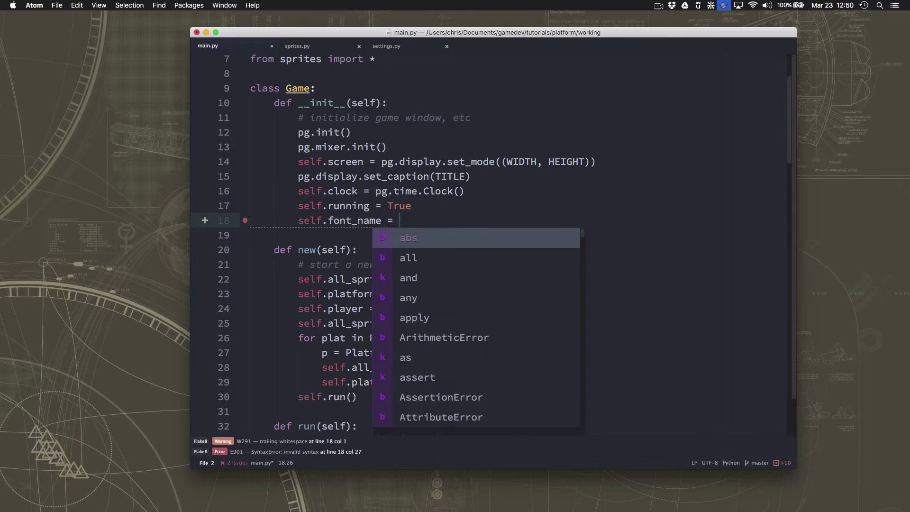
text(p)
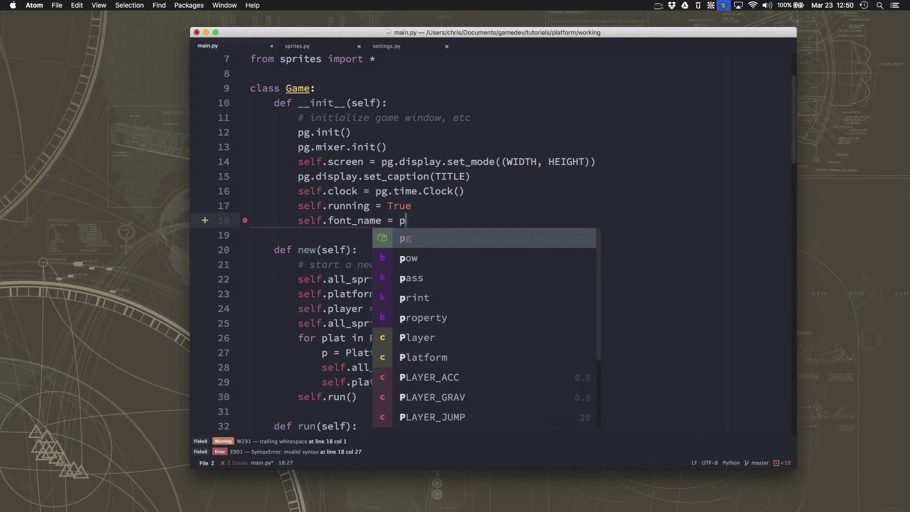
text(g.)
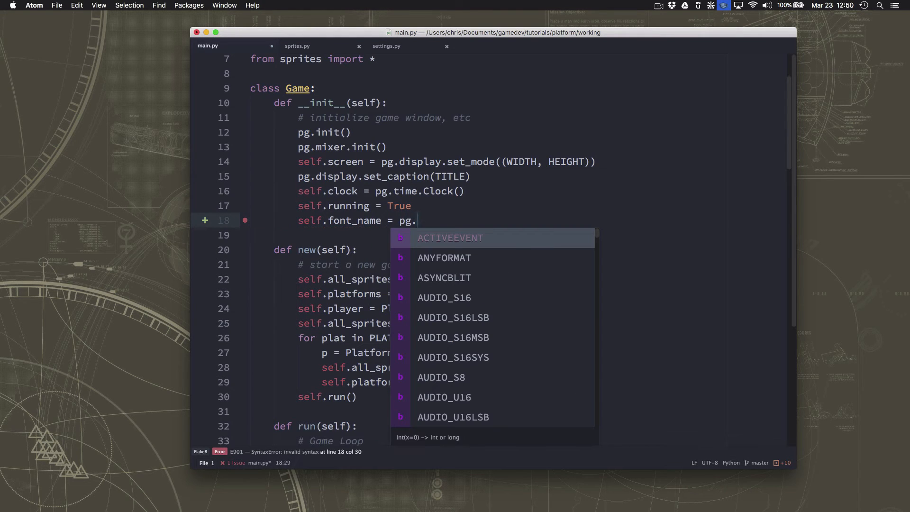
text(font.match_font()
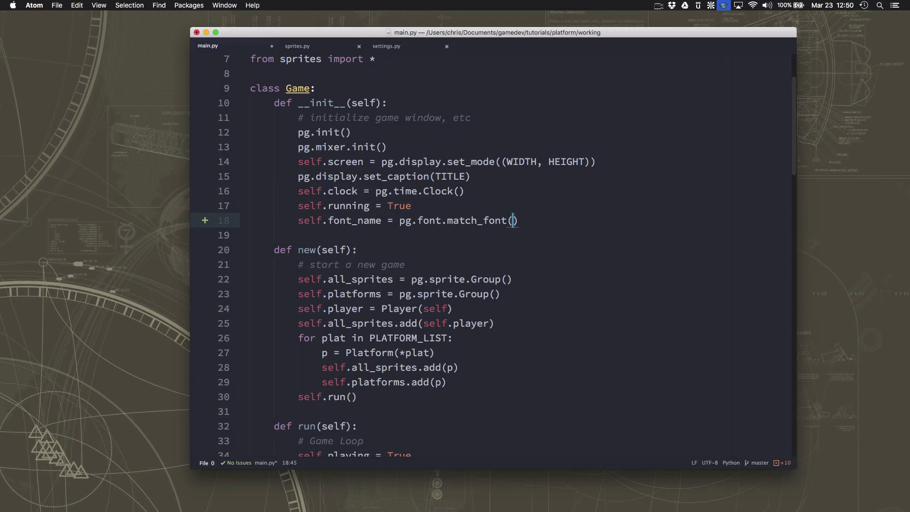
text(FONT_NAME)
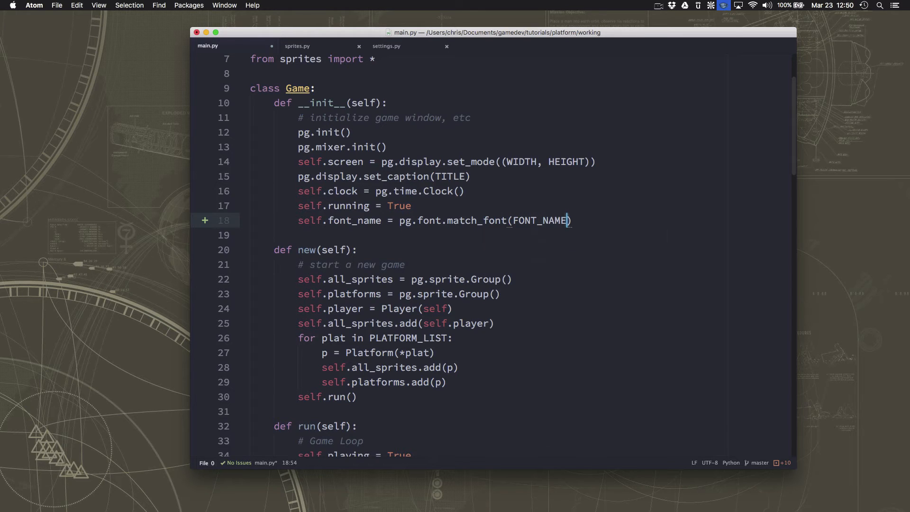
mouse_move(434, 197)
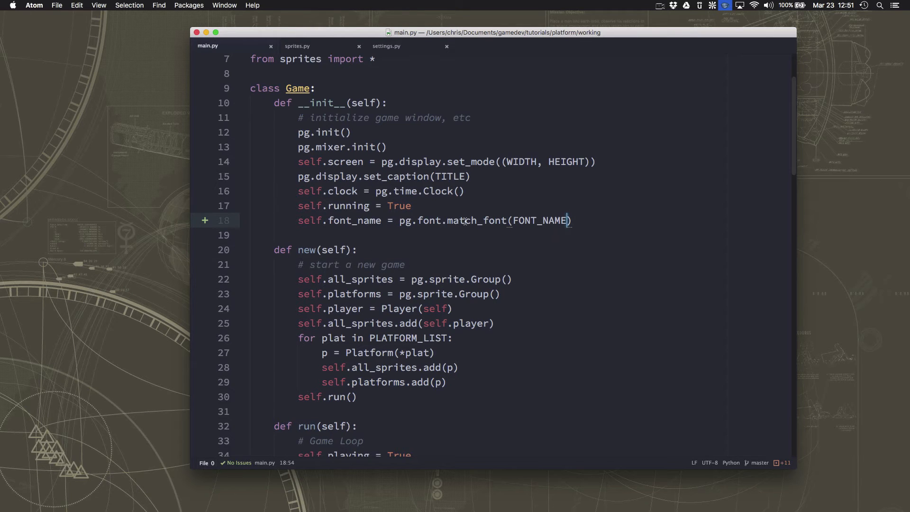
Define a draw_text method taking self, text, size, color, x and y.
scroll(down, 3)
text(def)
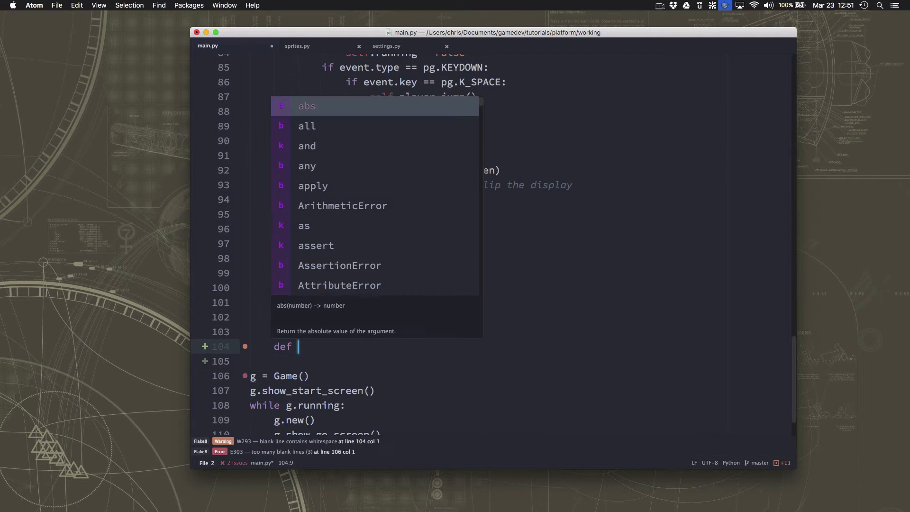
text(draw_)
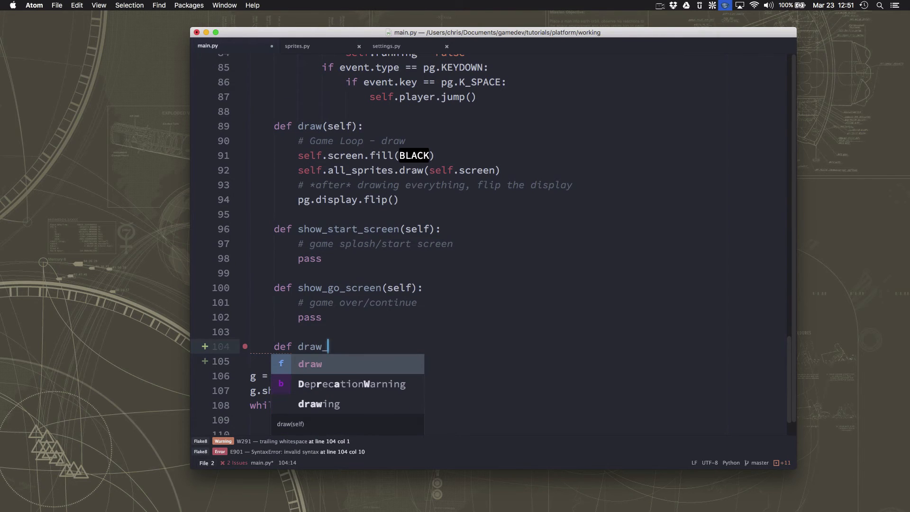
text(text(self):)
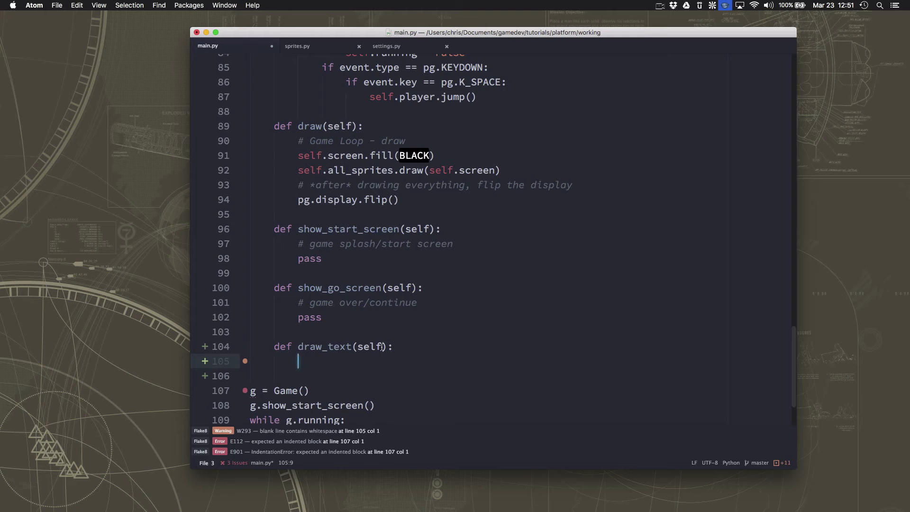
click(382, 347)
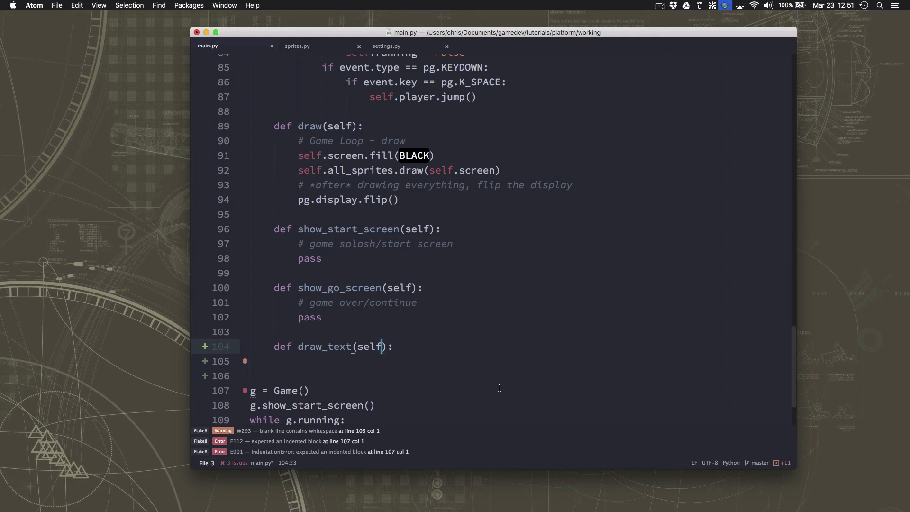
text(, text)
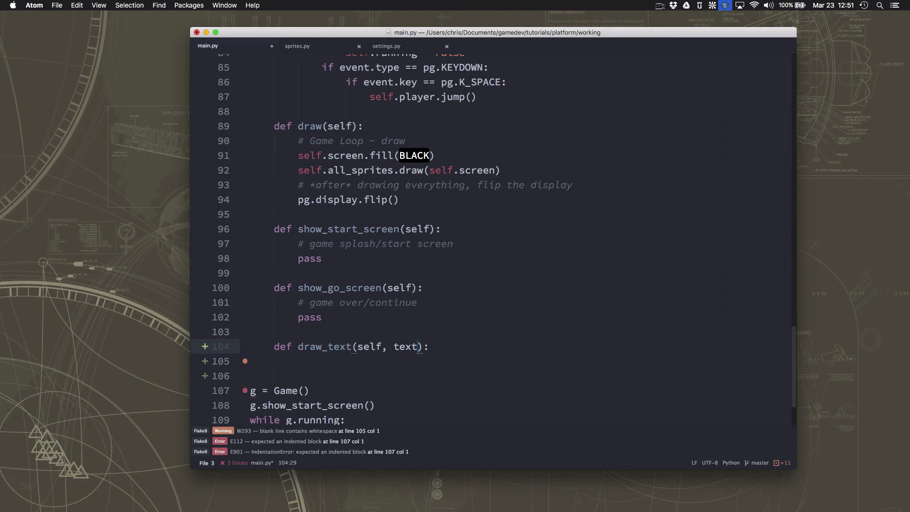
text(si)
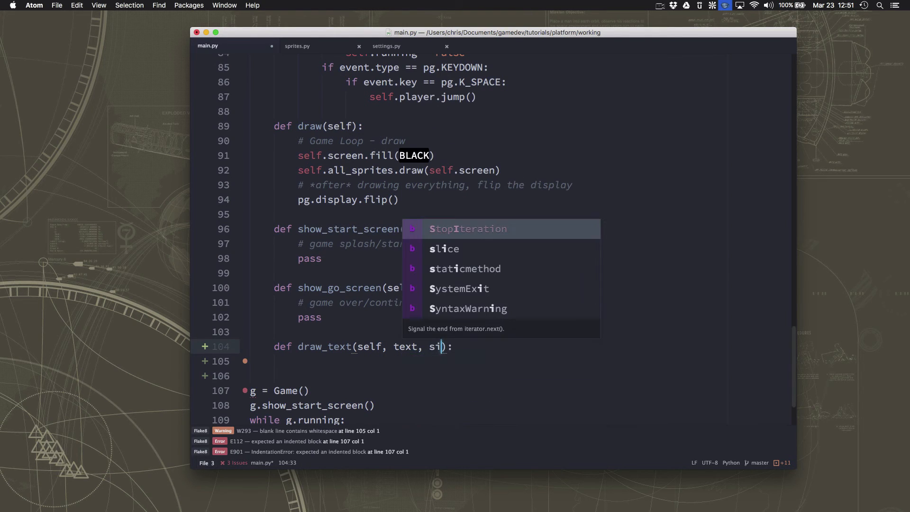
text(ze, color)
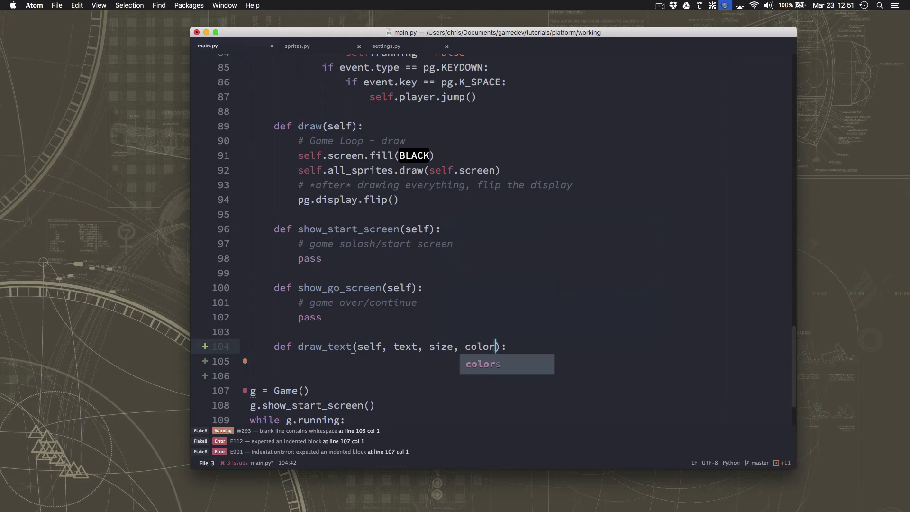
text(, x,)
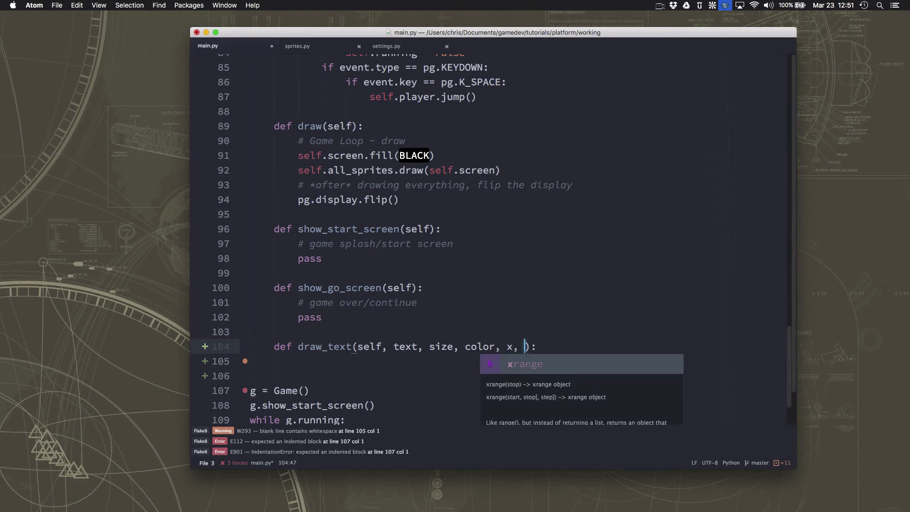
text(y)
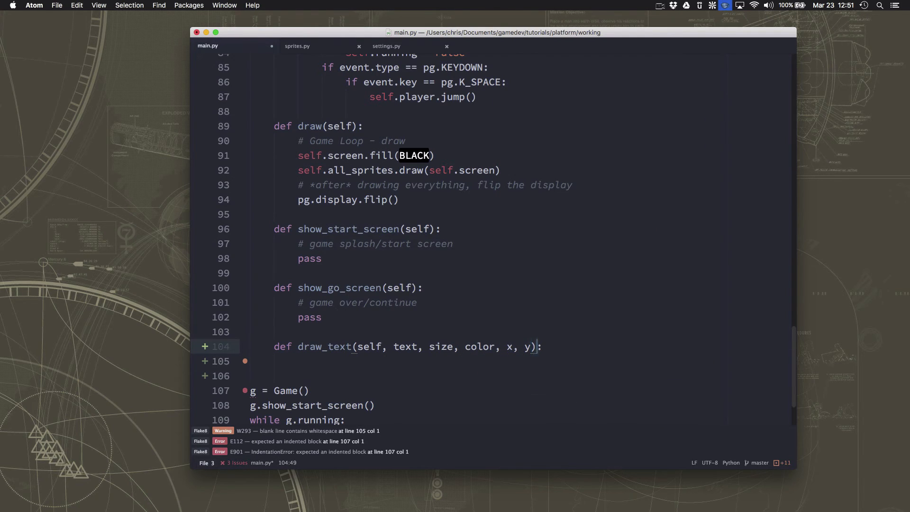
key(enter)
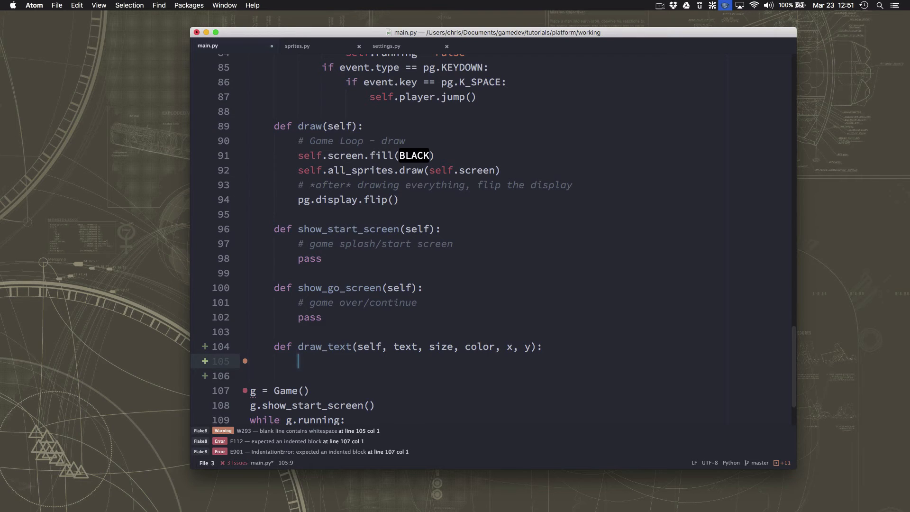
Load the font with pygame.font.Font(self.font_name, size).
text(font =)
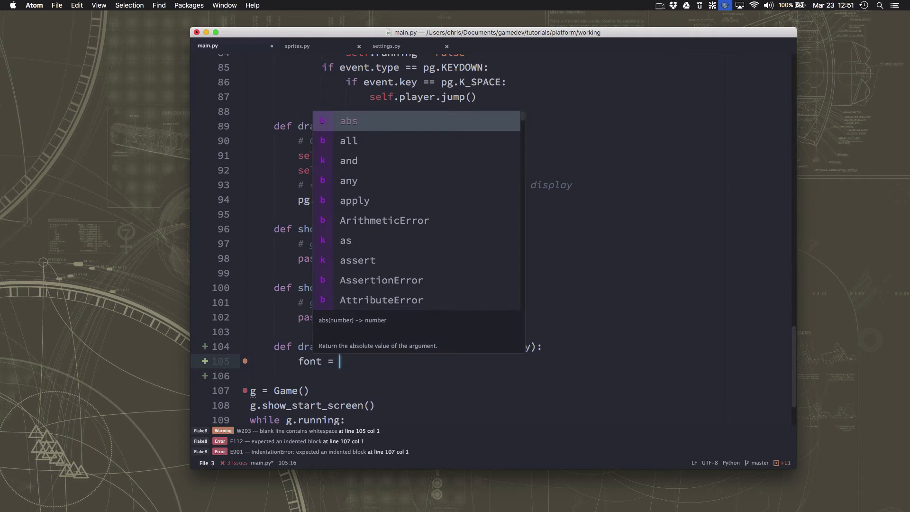
text(pygame.font.)
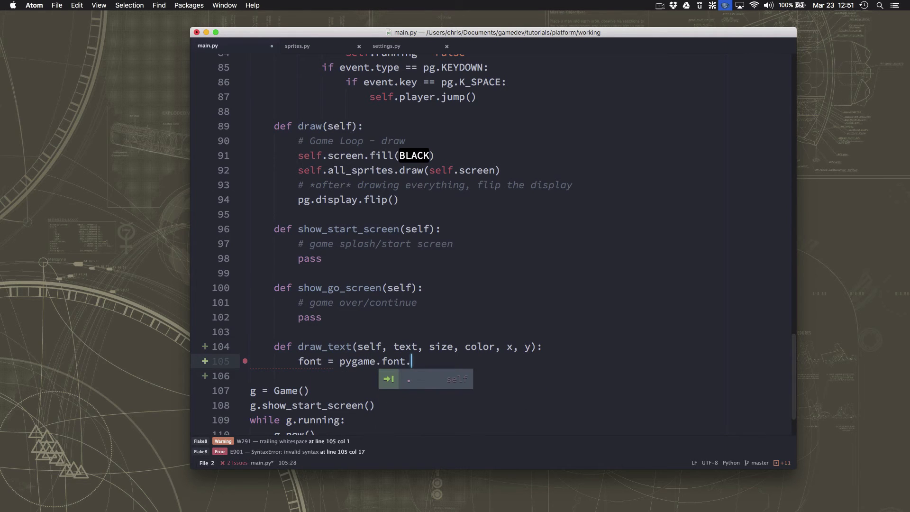
text(Font())
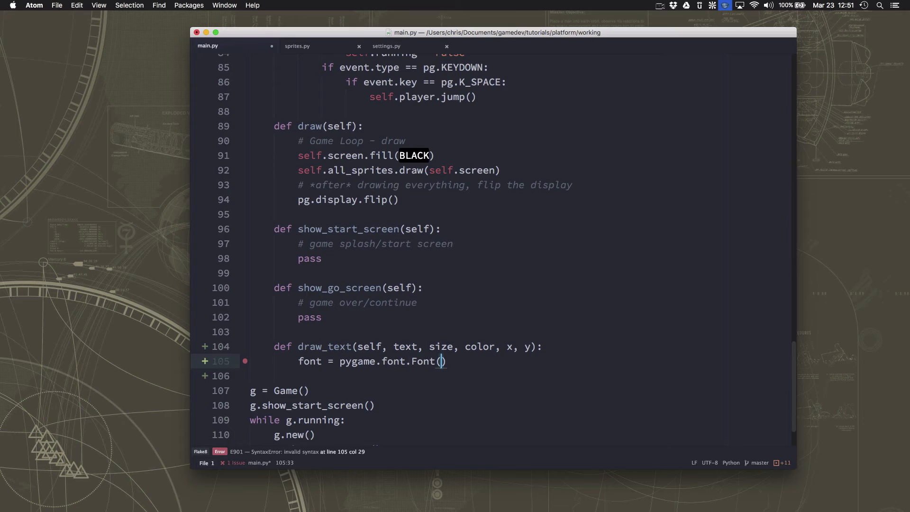
text(self.font_name, size)
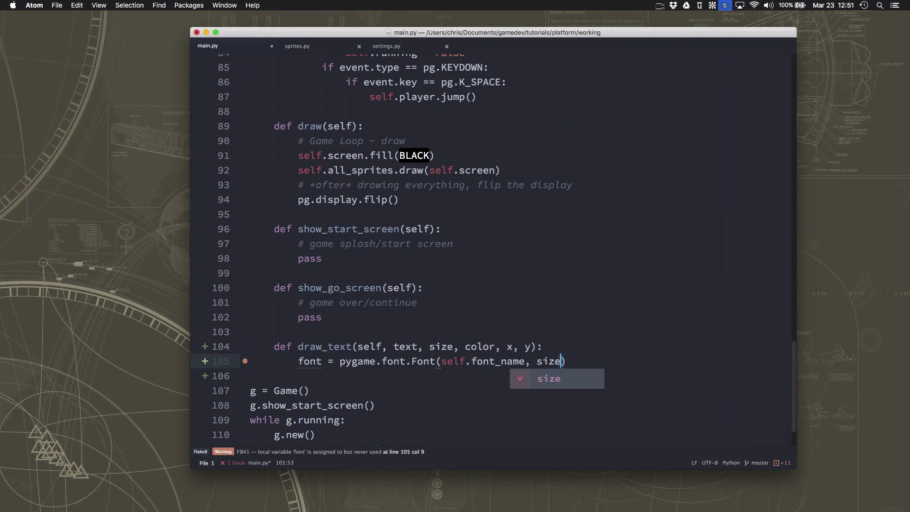
key(enter)
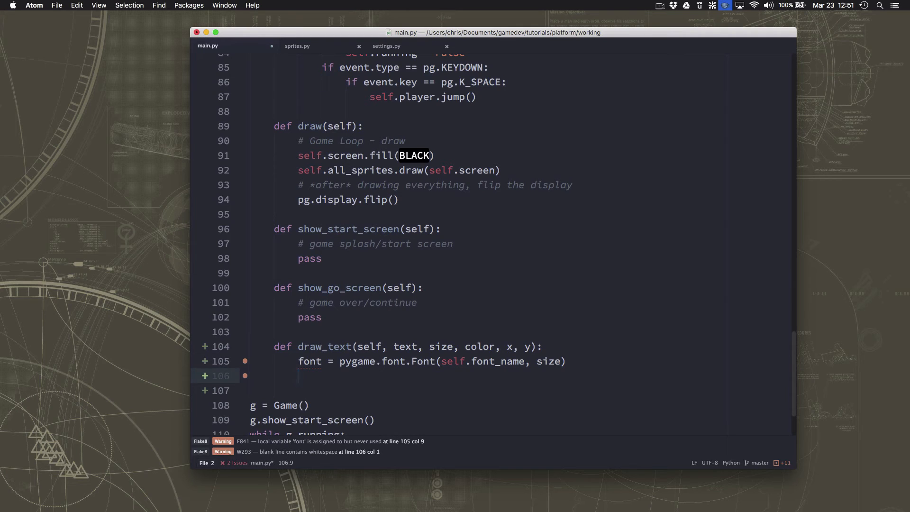
Render the text into text_surface with font.render and get its text_rect with get_rect().
text(text_s)
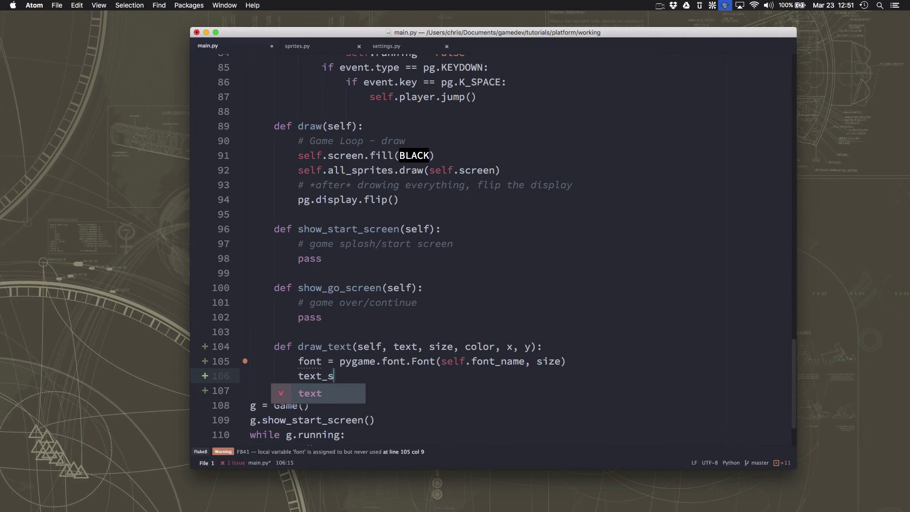
text(urface =)
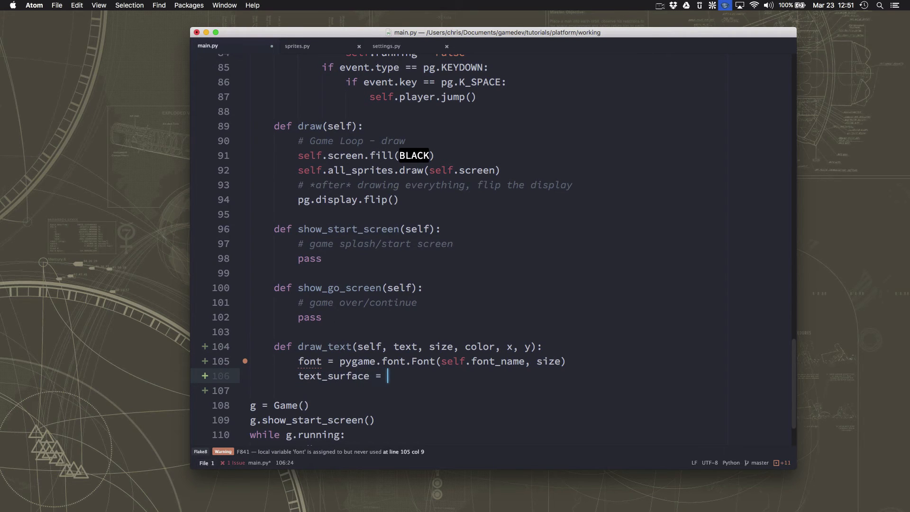
text(font.render()
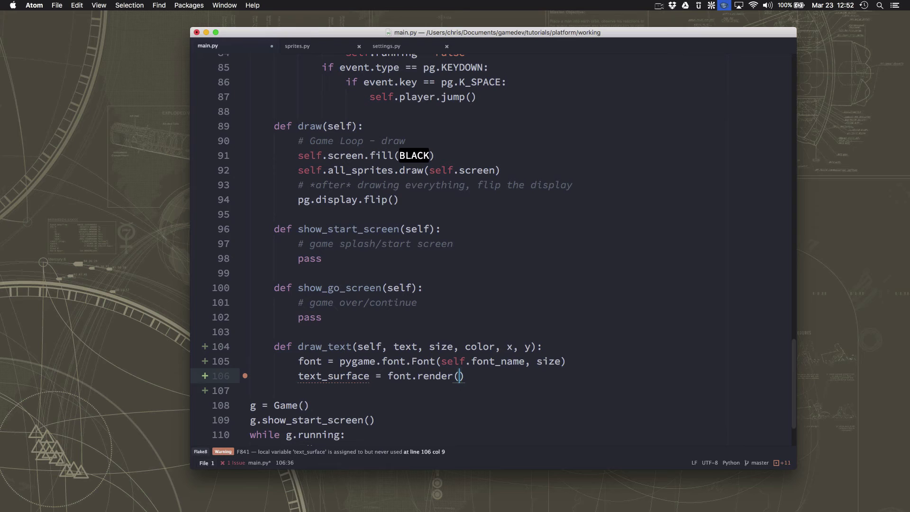
text(text, True)
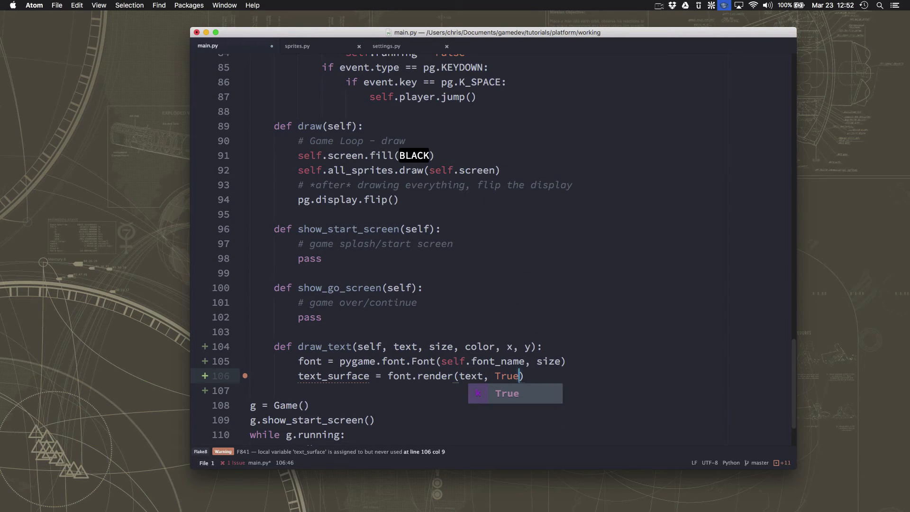
text(, color)
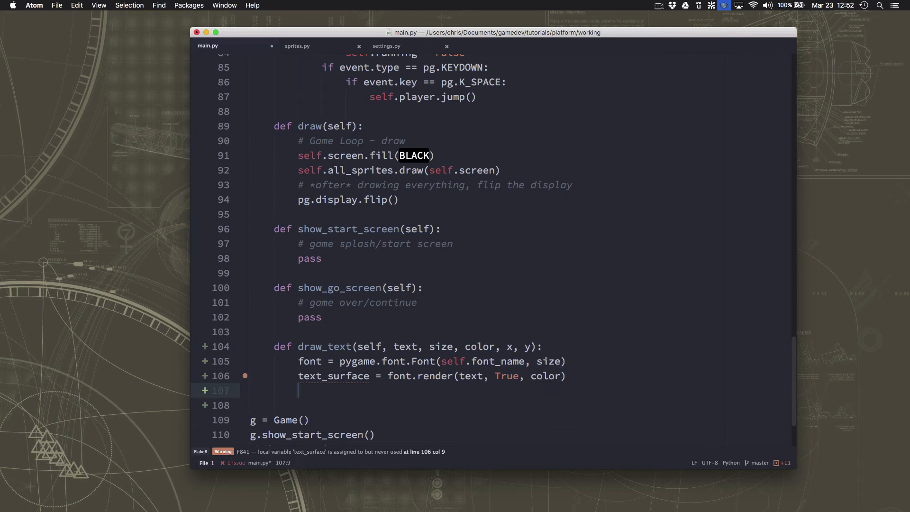
text(text_rect =)
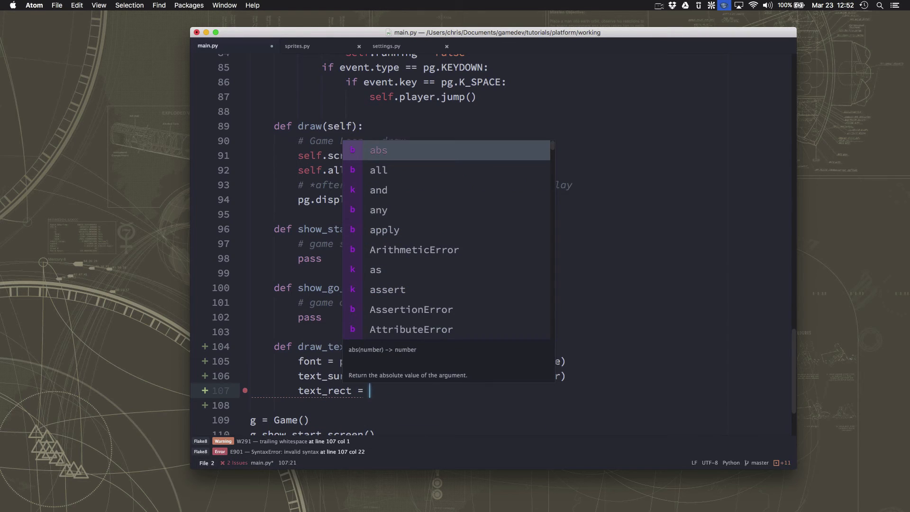
text(text))
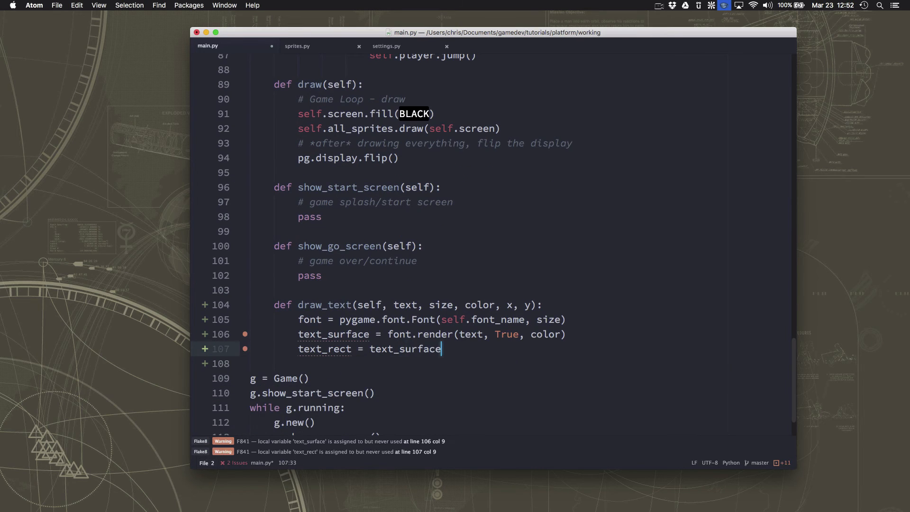
text(.get_rect())
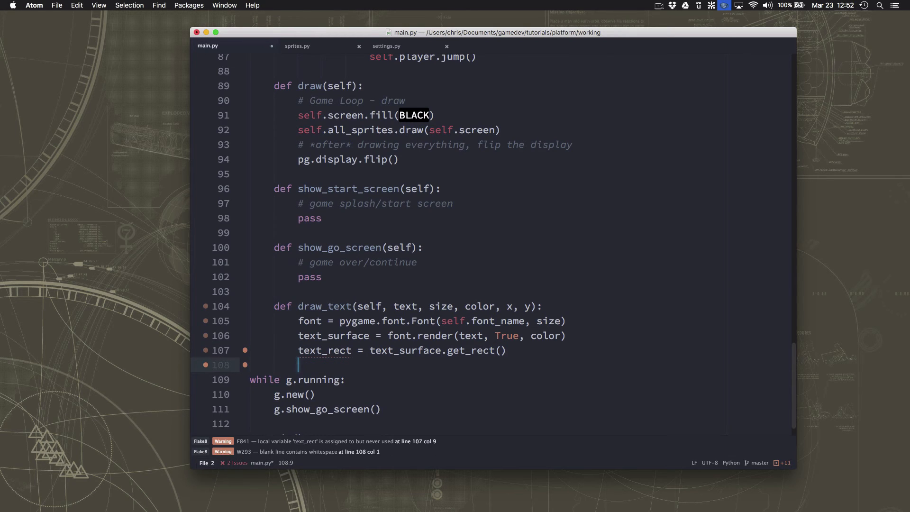
text(text.r)
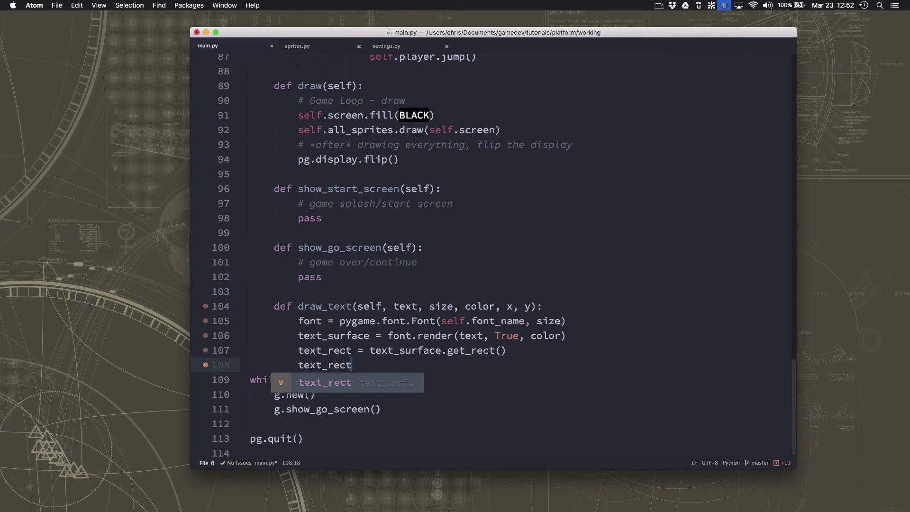
text(.)
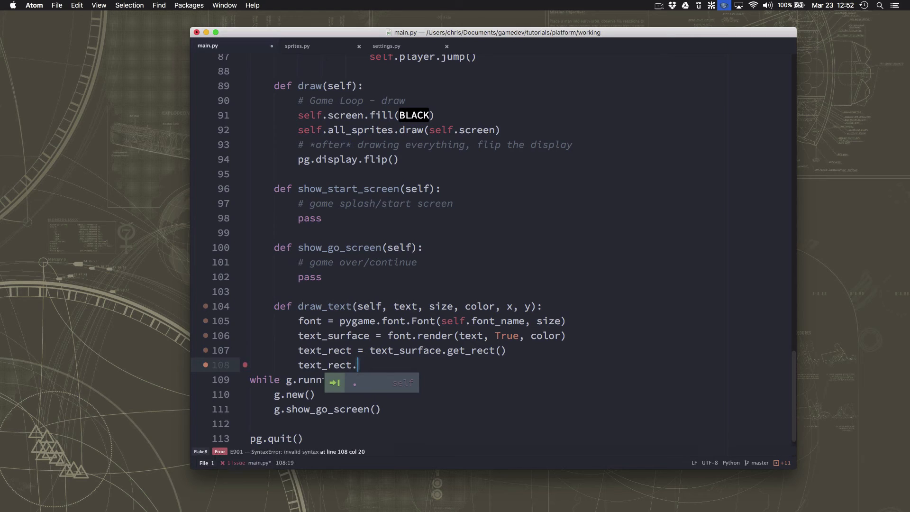
key(enter)
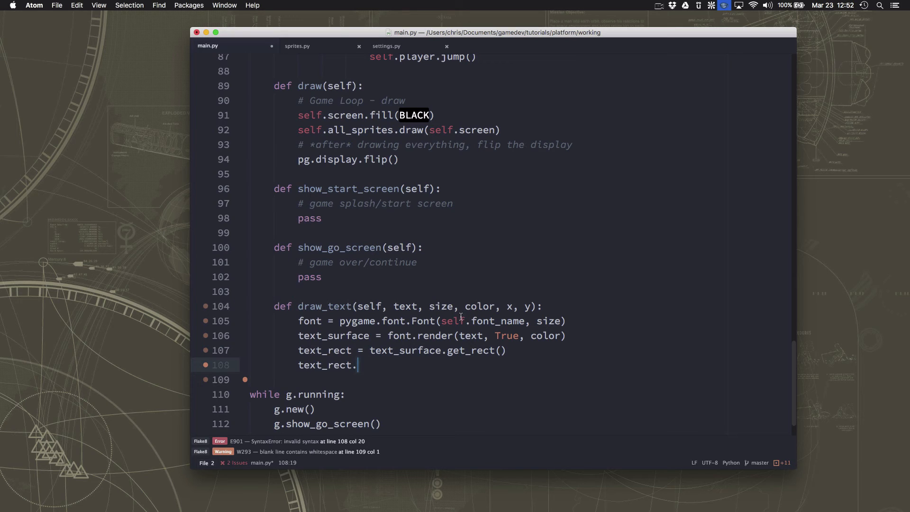
mouse_move(439, 345)
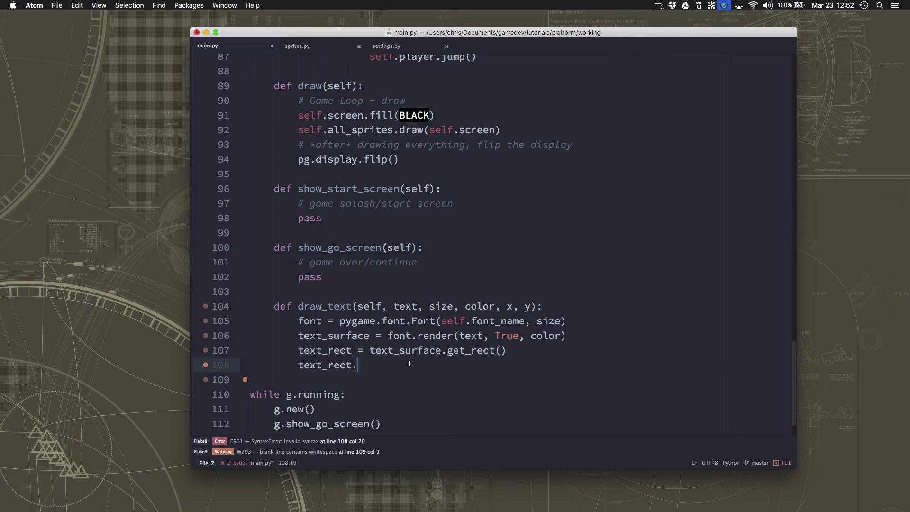
Anchor text_rect.midtop at (x, y) and blit text_surface onto self.screen.
text(midtop  =)
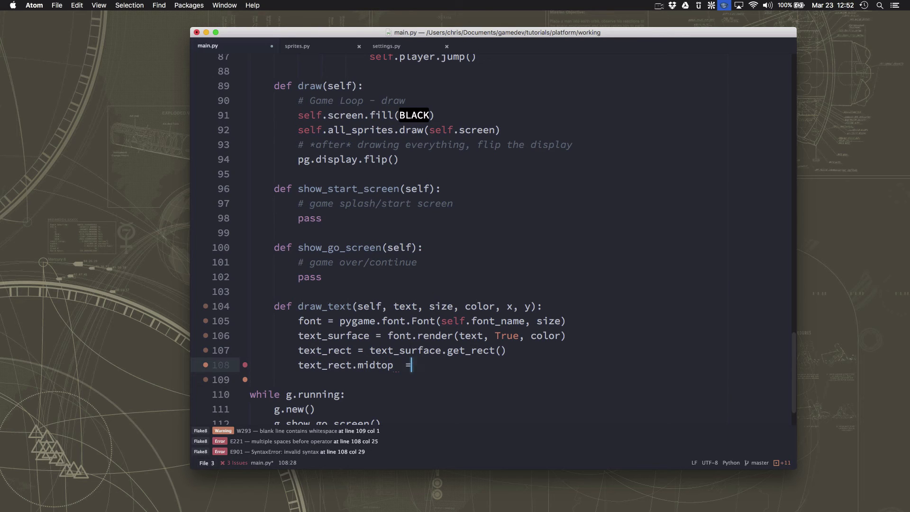
key(backspace)
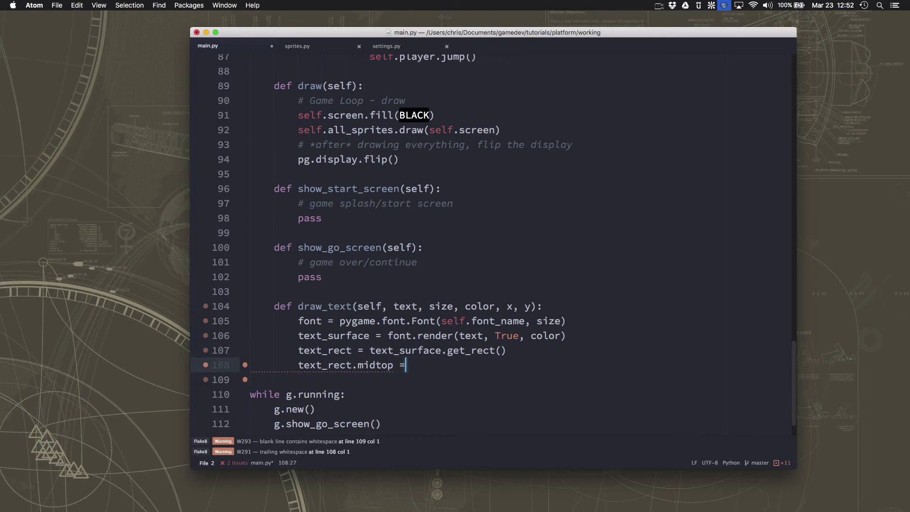
text((x, y))
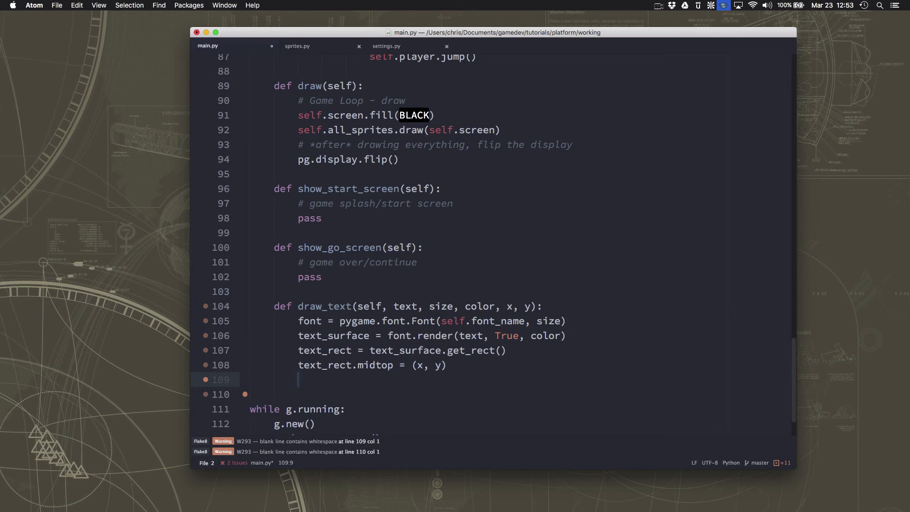
text(self.scre)
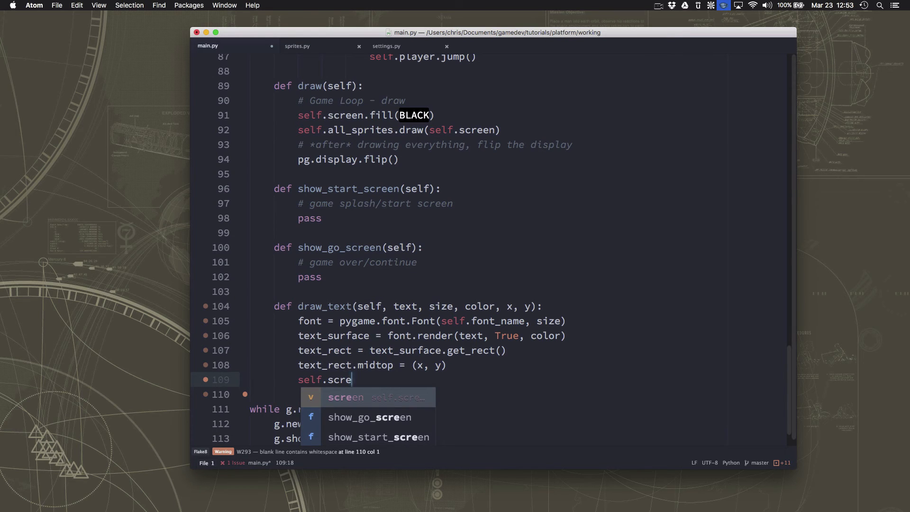
text(en)
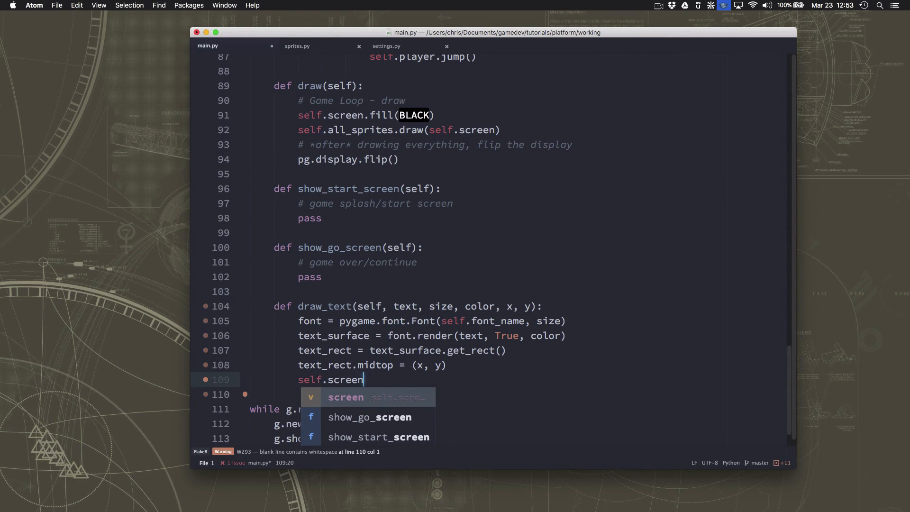
text(.blit()
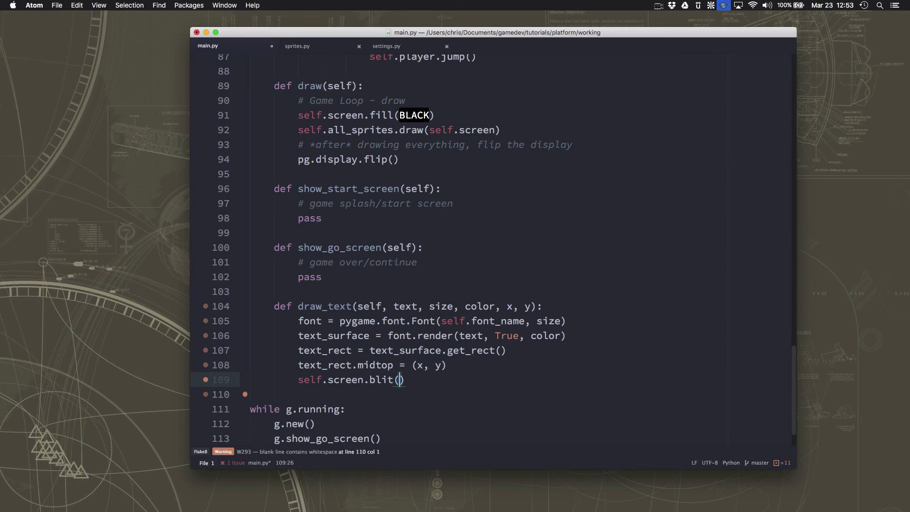
text(text_surface)
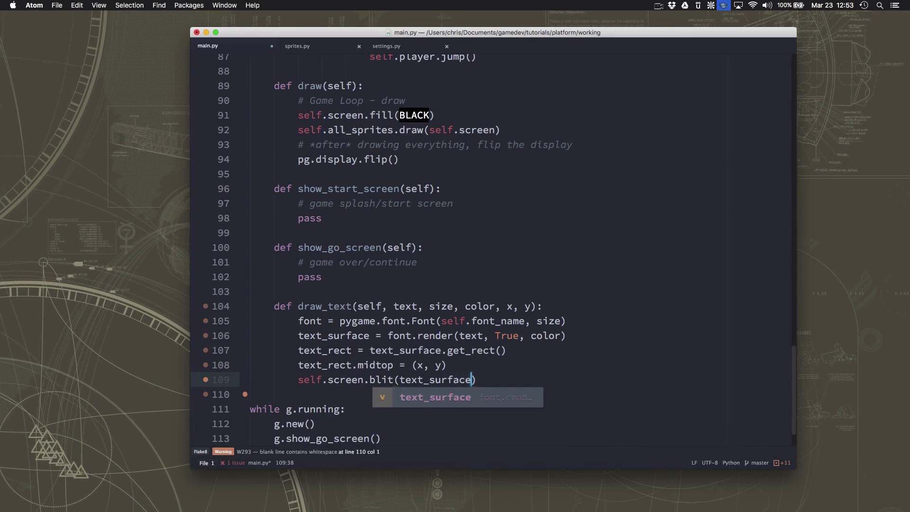
text(, text_rect)
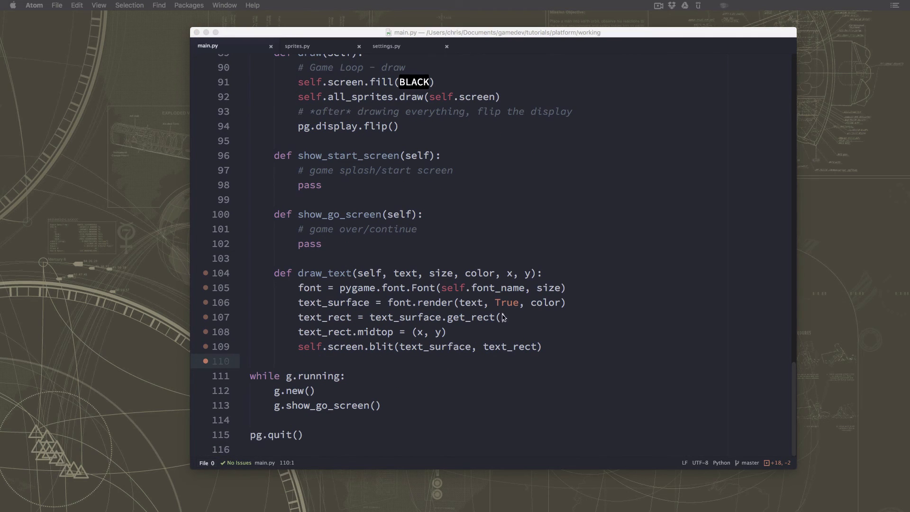
mouse_move(348, 371)
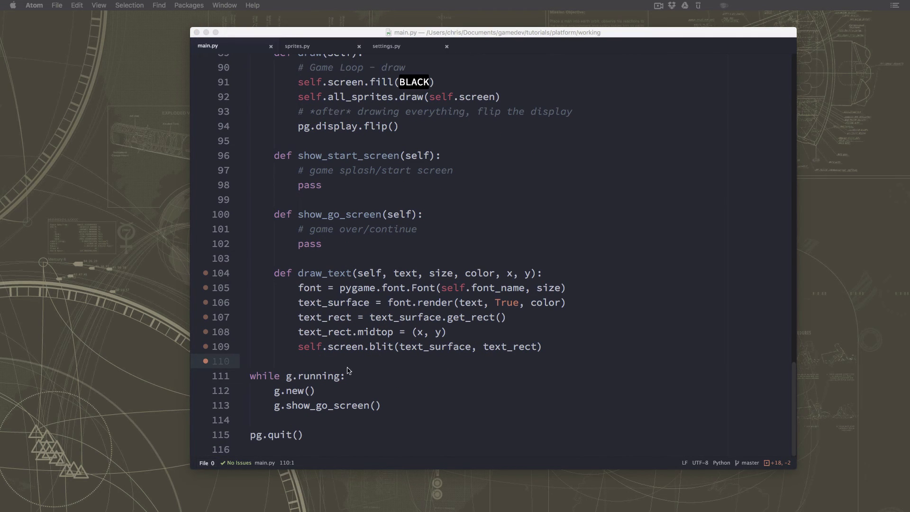
click(250, 361)
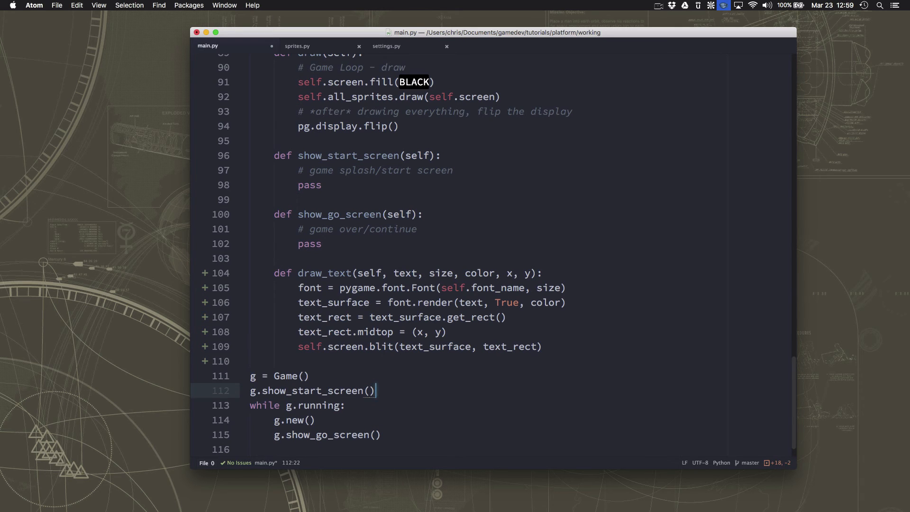
click(411, 317)
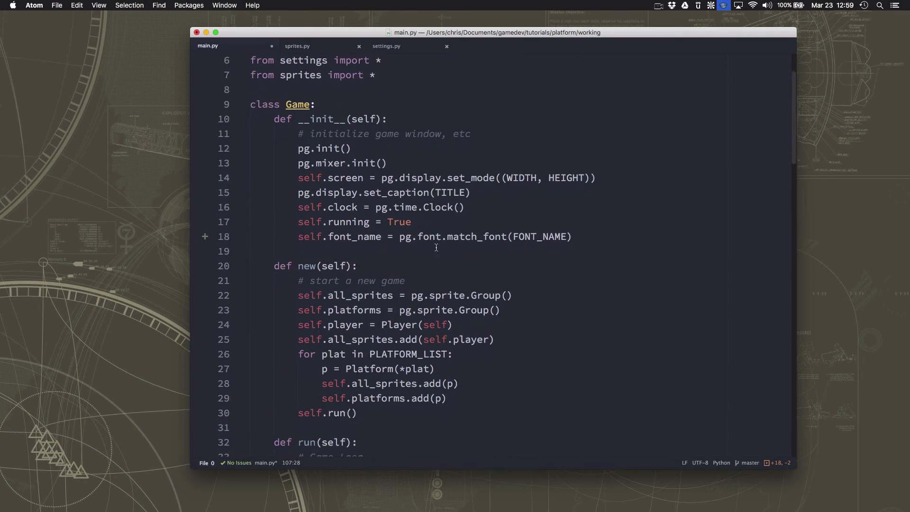
In new(), start each game with self.score = 0.
scroll(down, 3)
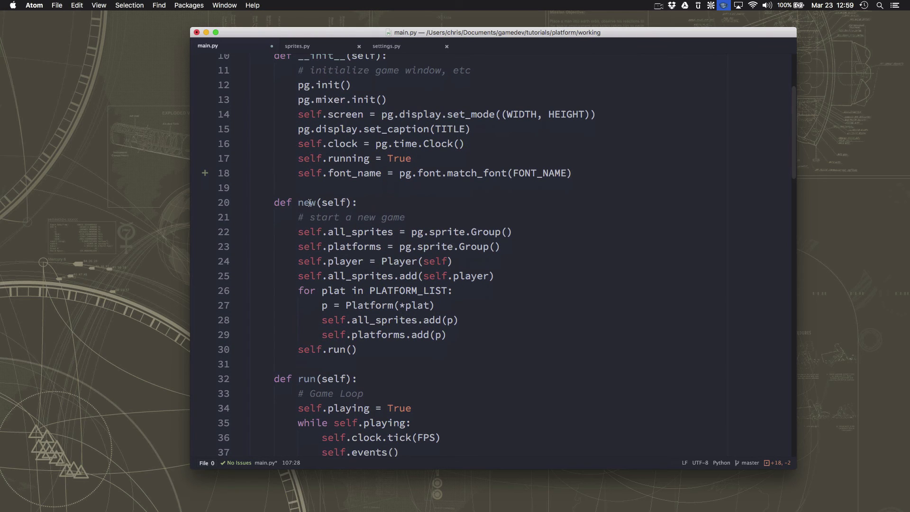
click(406, 217)
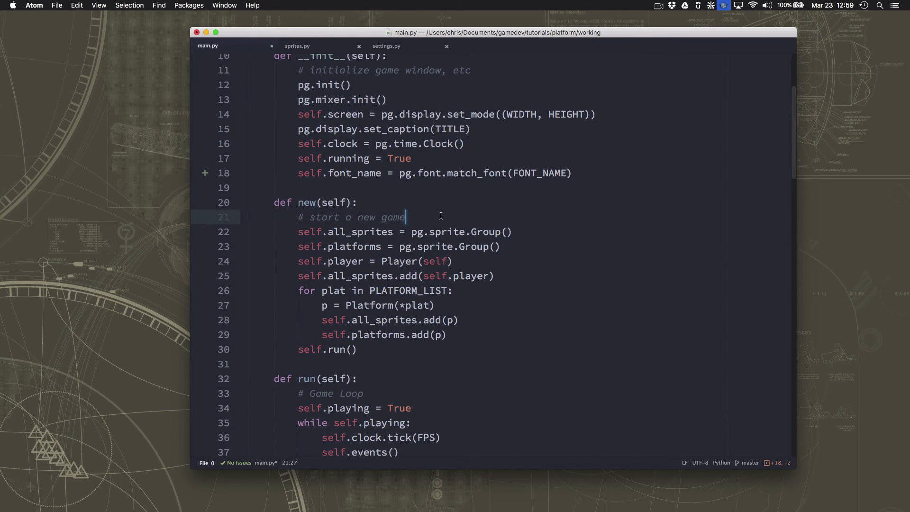
text(self.score =)
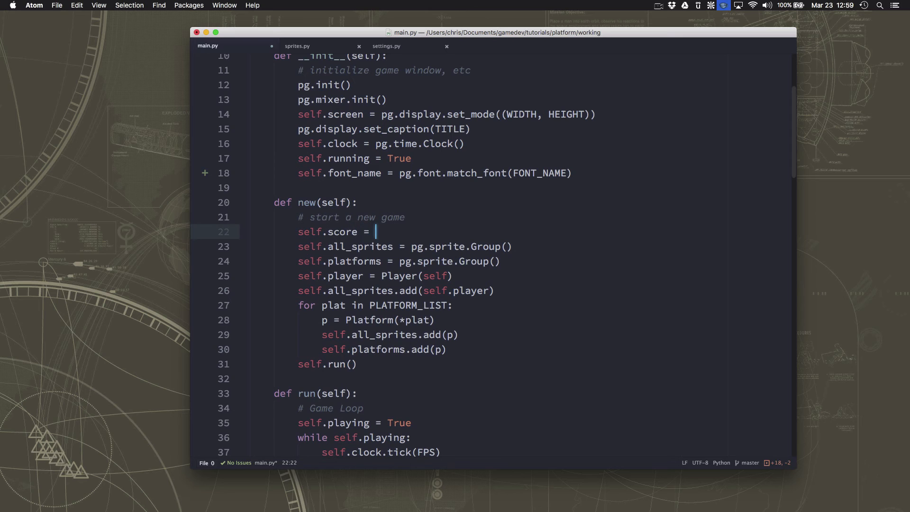
text(0)
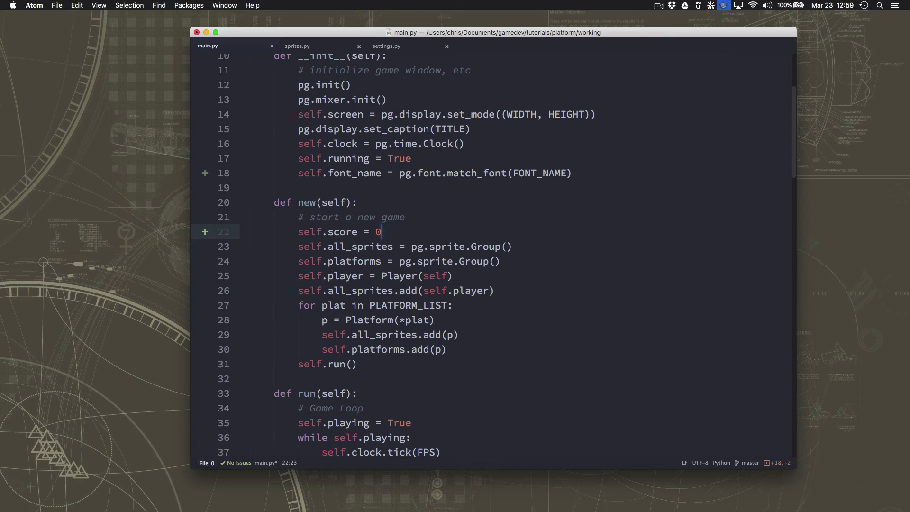
In update(), add 10 to self.score right after plat.kill().
scroll(down, 3)
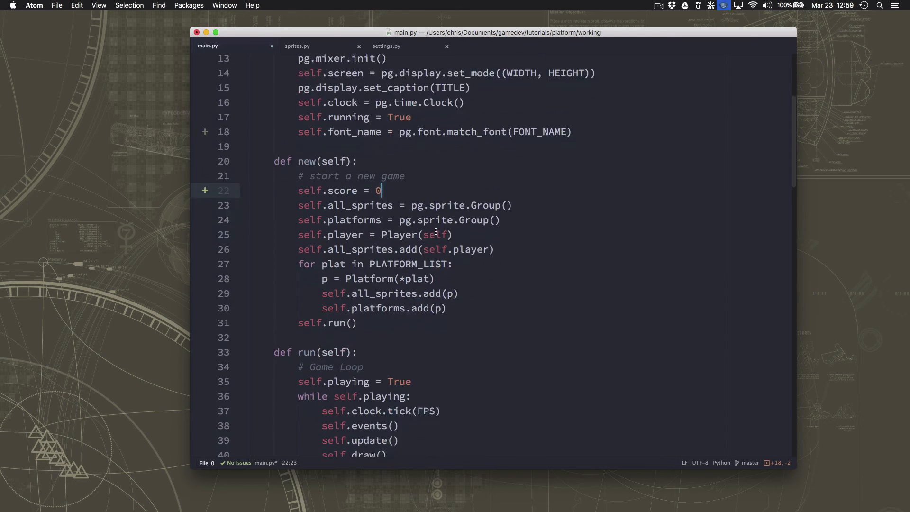
scroll(down, 3)
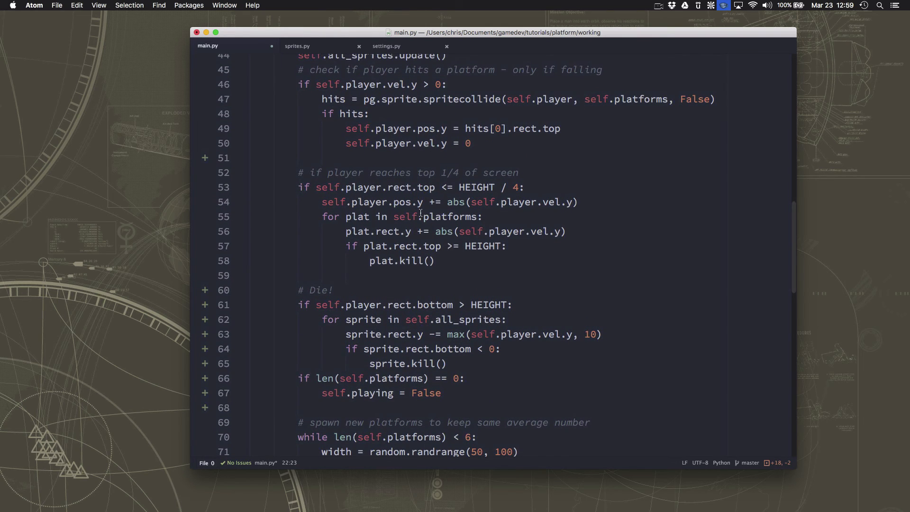
click(412, 246)
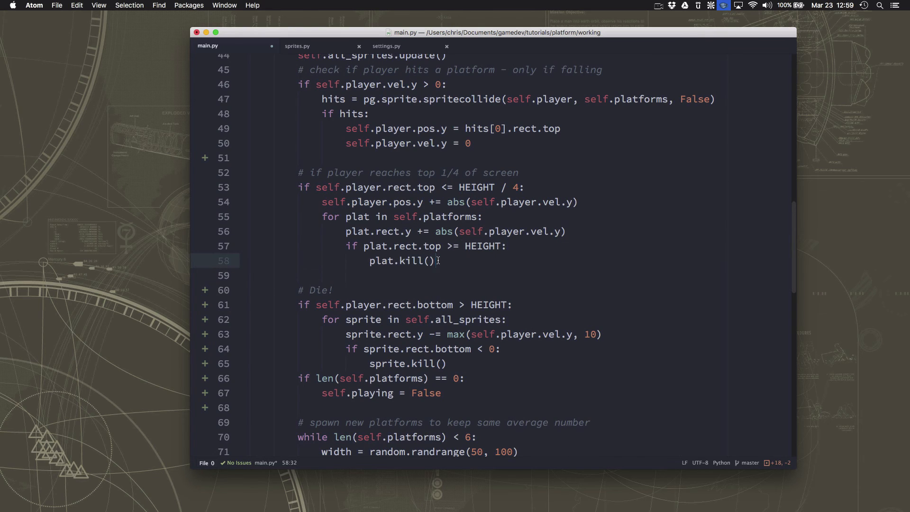
text(self.score += 10)
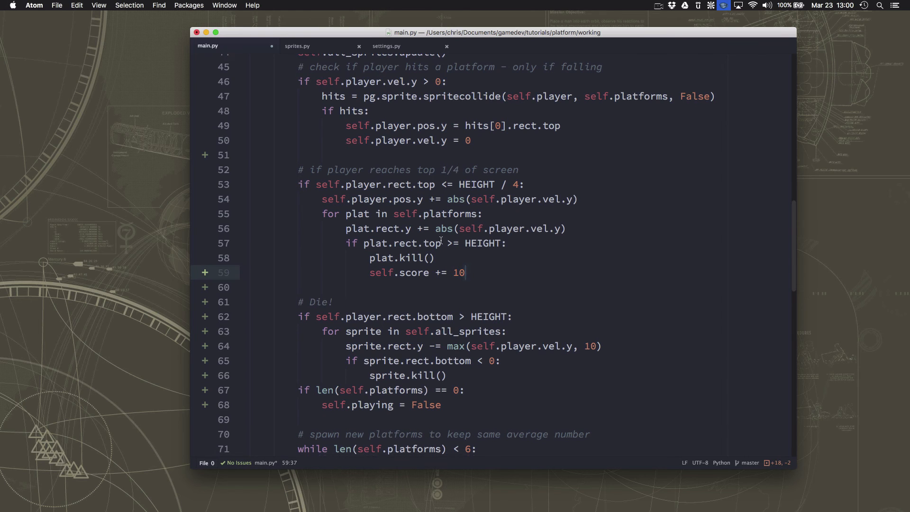
scroll(down, 3)
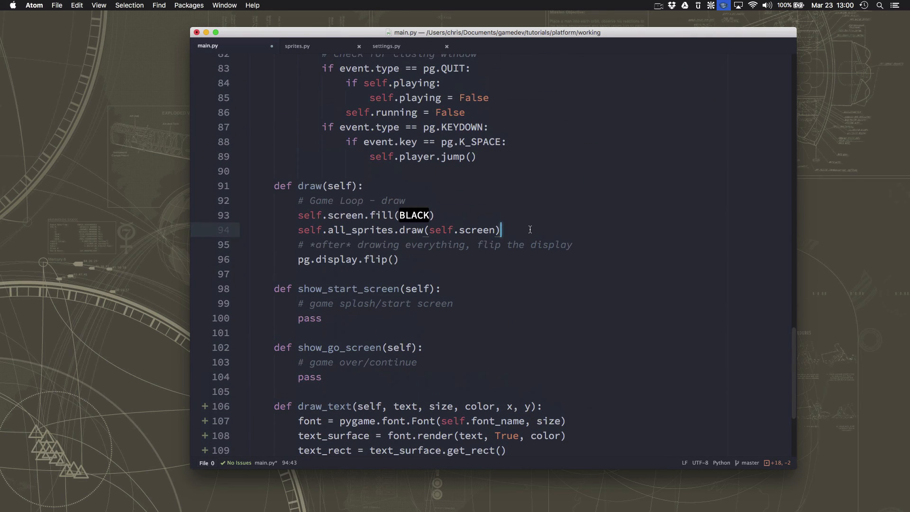
Add a self.draw_text call in draw() passing str(self.score) as the text.
text(self.)
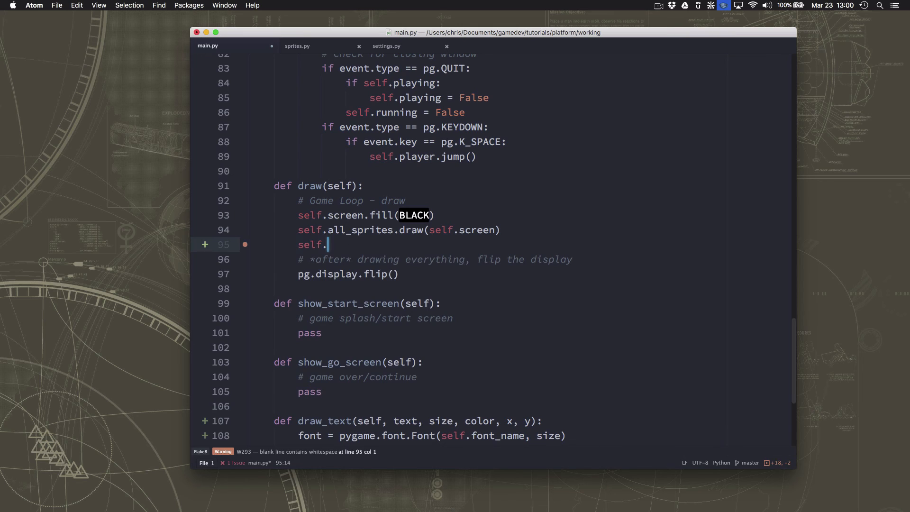
text(draw_text)
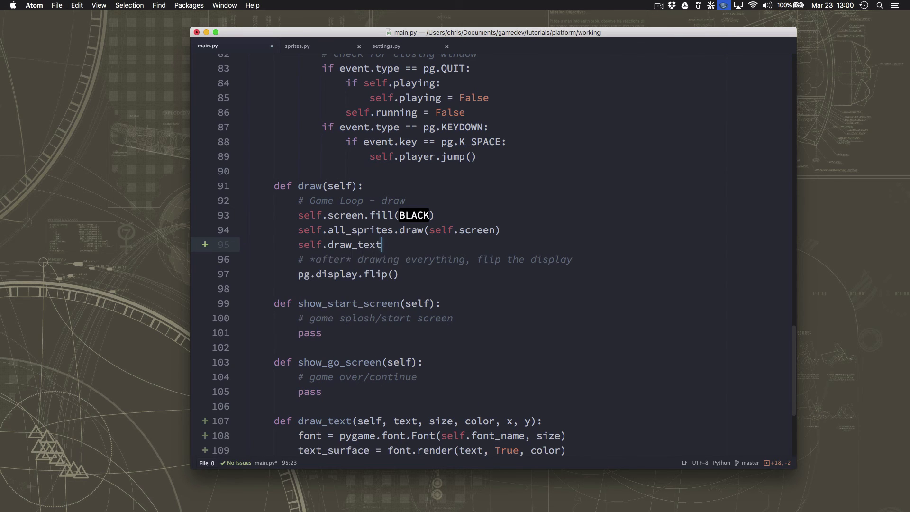
text((text, size, color, x, y))
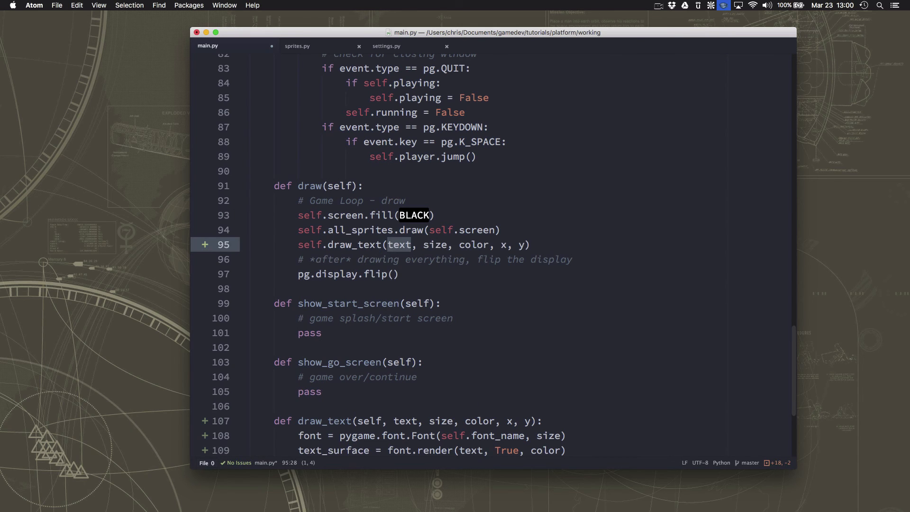
text(str(s)
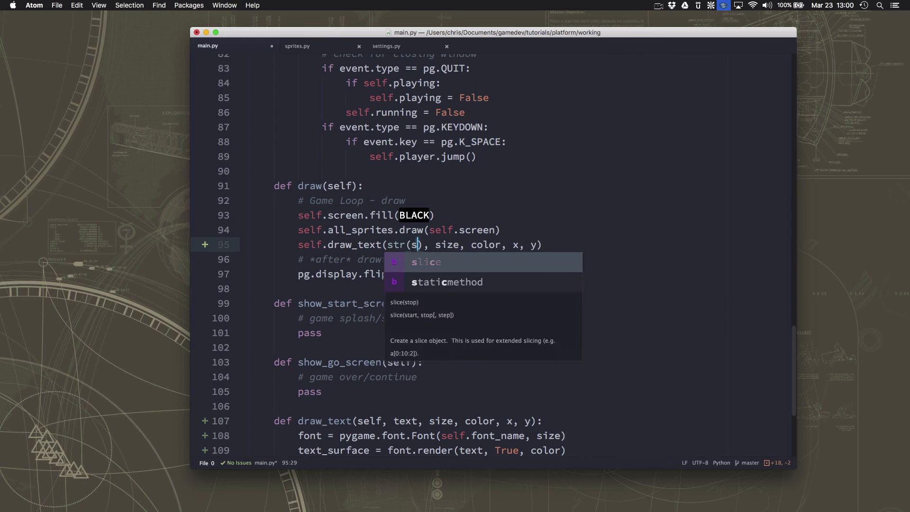
text(elf.score))
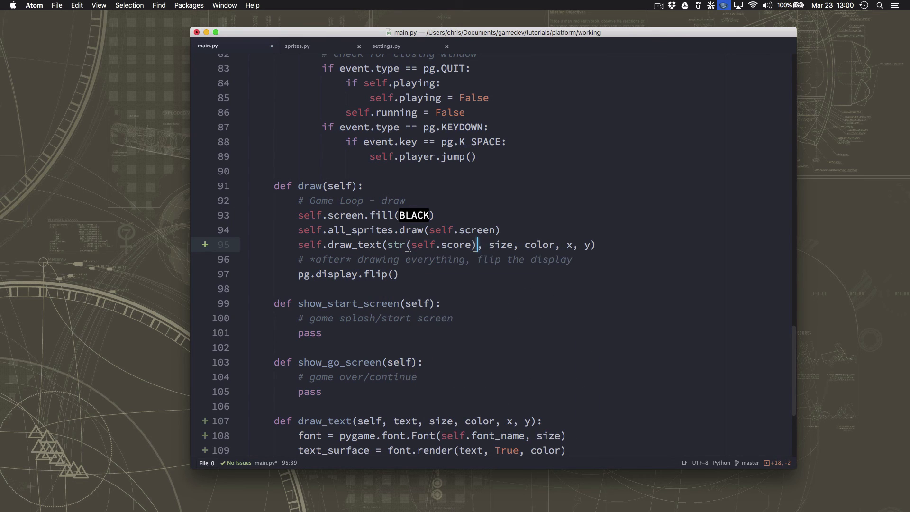
Fill in the remaining arguments: size 22, WHITE, WIDTH / 2 and y = 15.
click(507, 244)
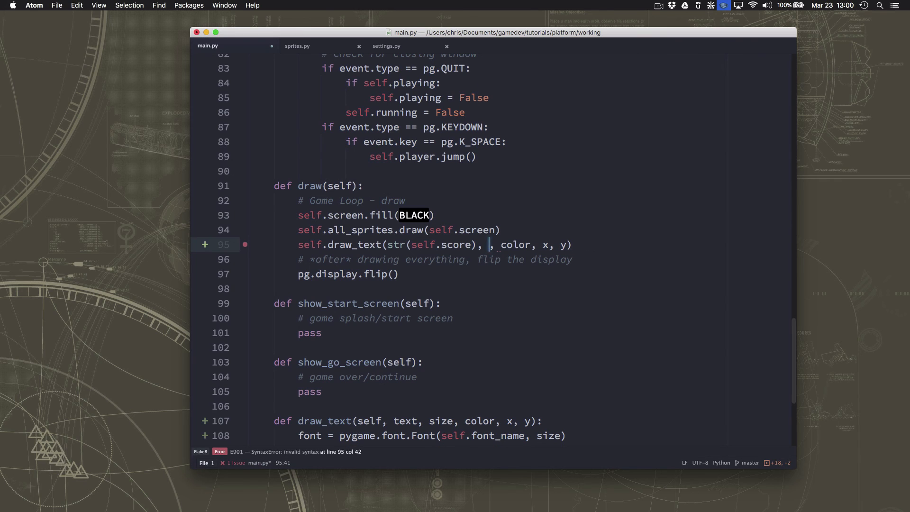
text(22)
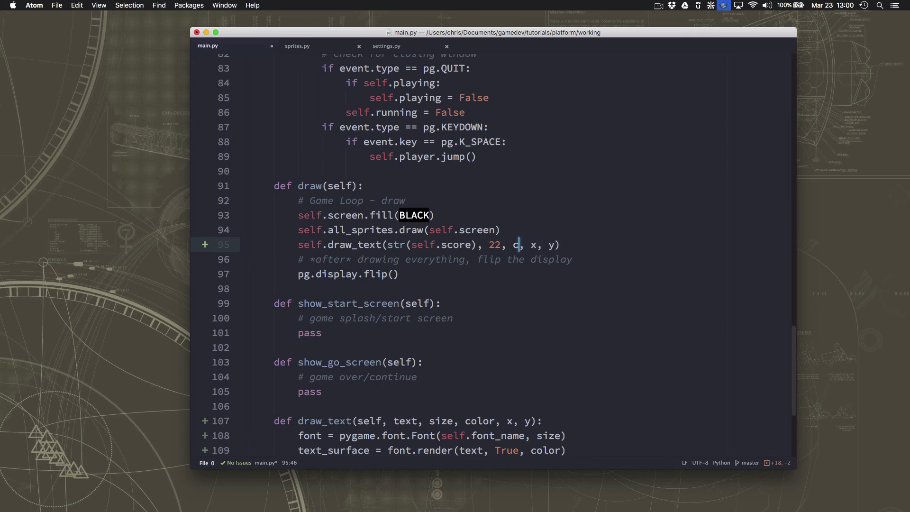
text(WHITE)
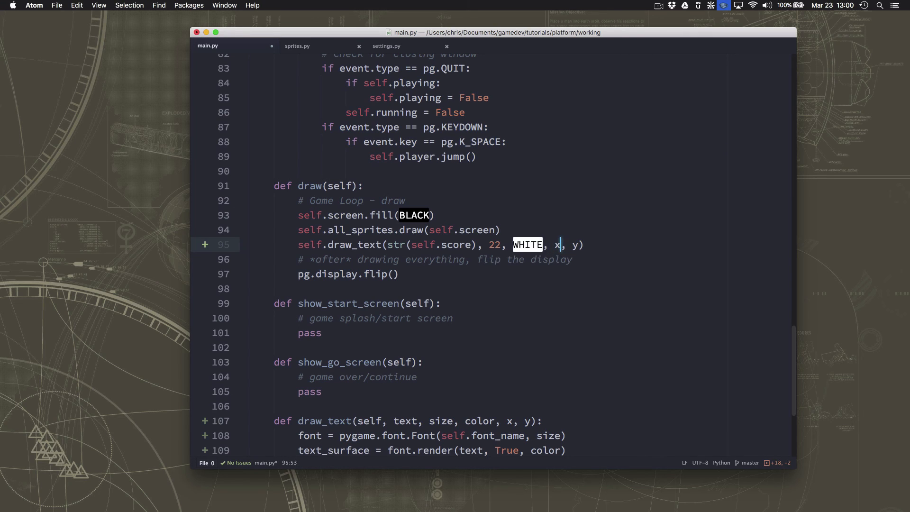
text(IDTH)
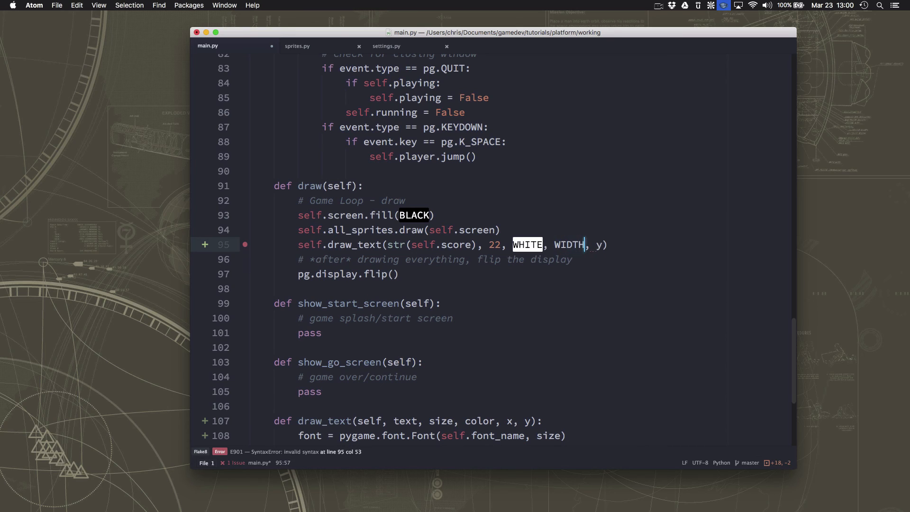
text(/ 2)
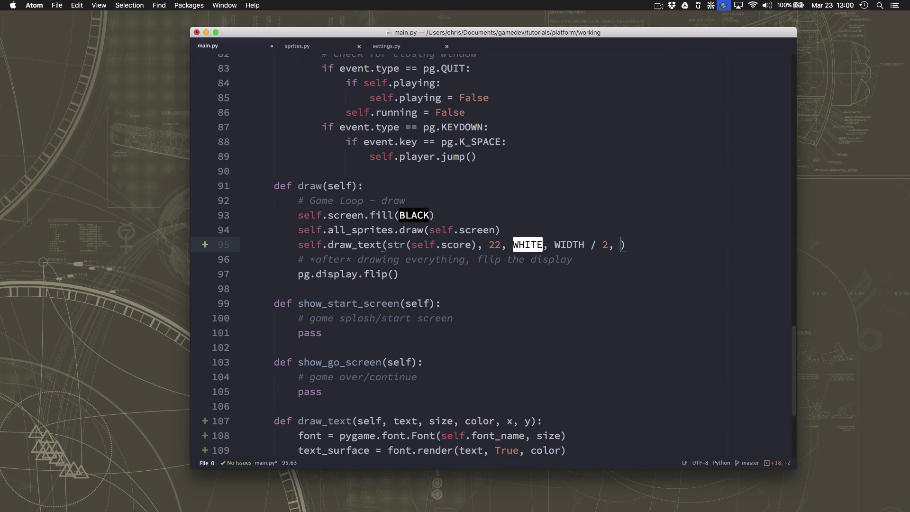
text(15)
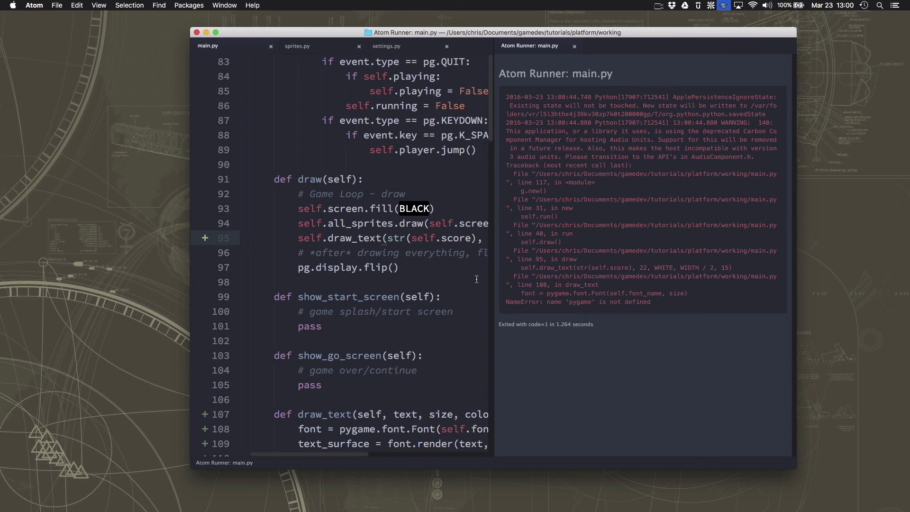
Return to main.py after the NameError and change pygame.font.Font to pg.font.Font.
click(399, 296)
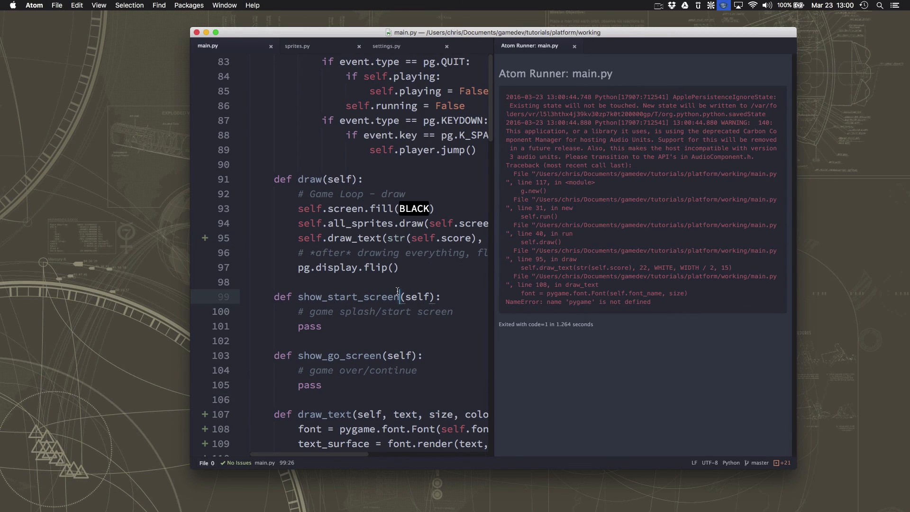
click(574, 46)
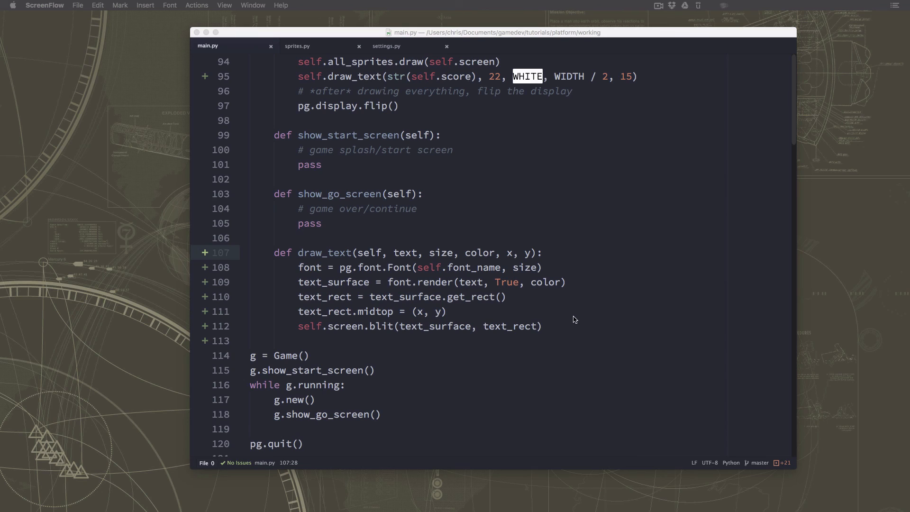
mouse_move(486, 310)
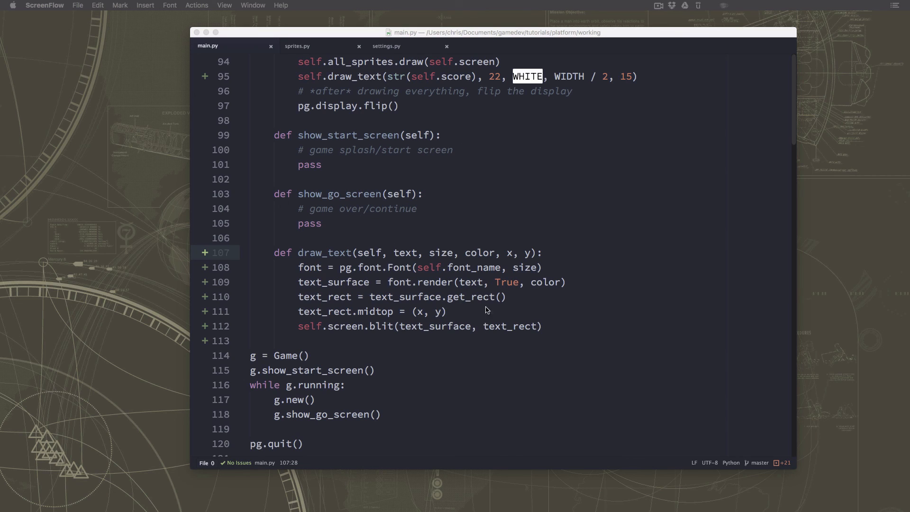
mouse_move(327, 252)
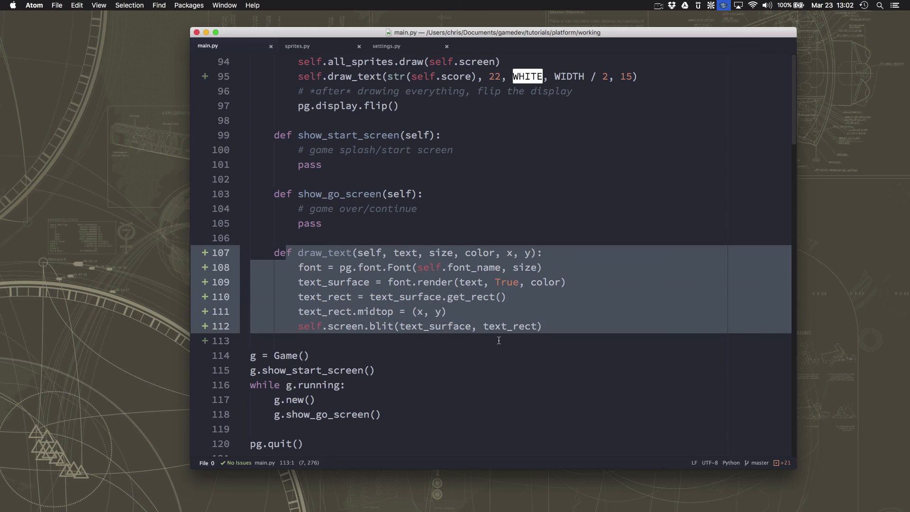
click(483, 282)
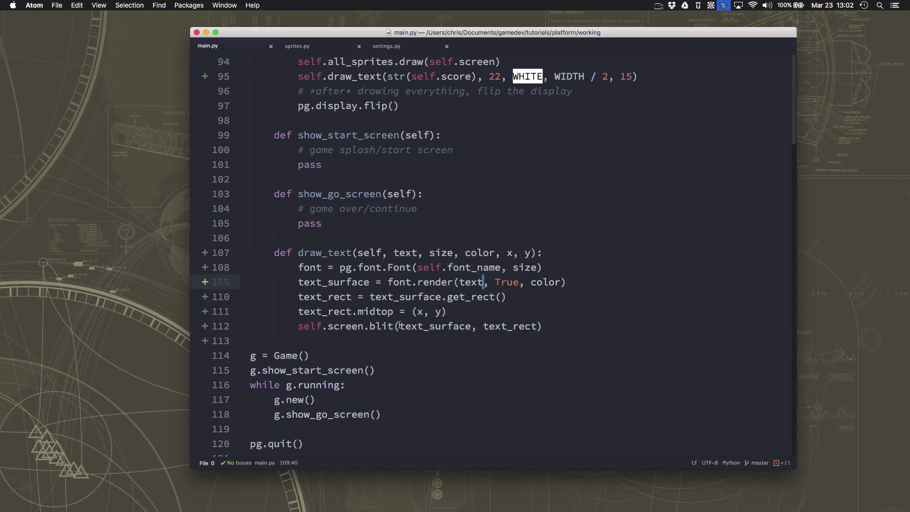